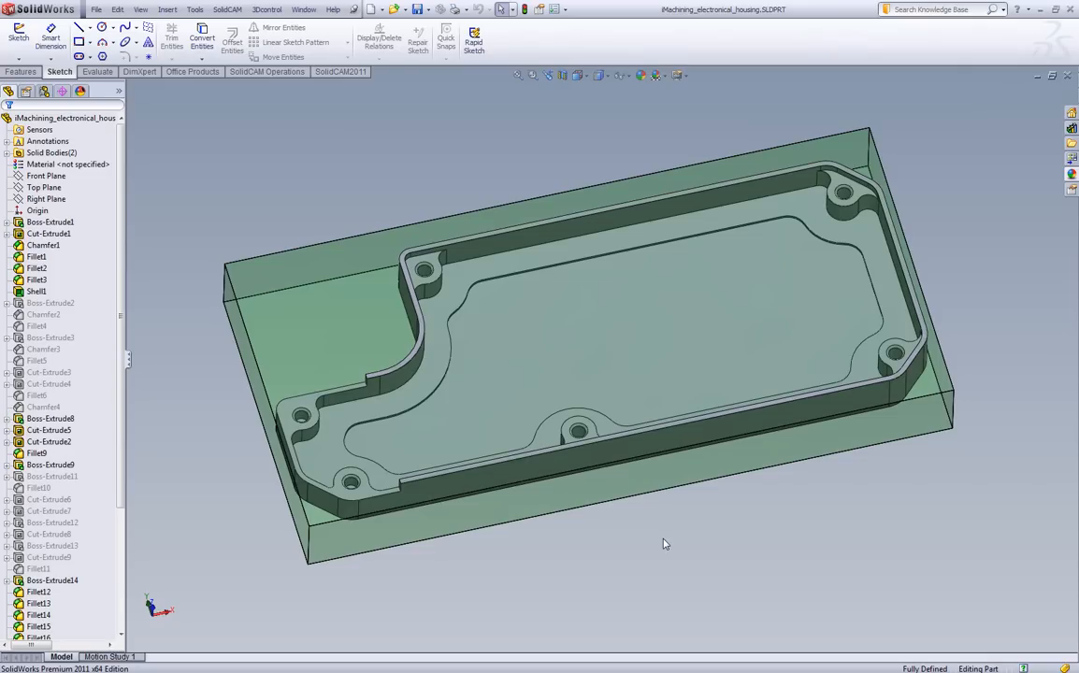
mouse_move(490, 233)
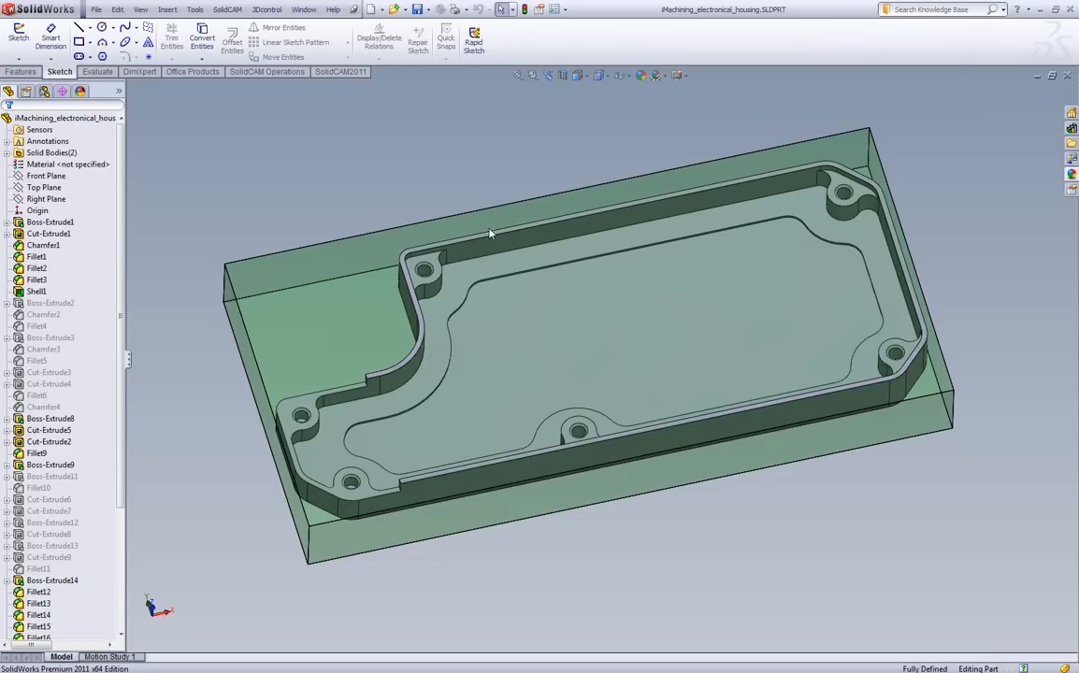
Create a new SolidCAM milling part in inch units for the housing.
left_click(228, 9)
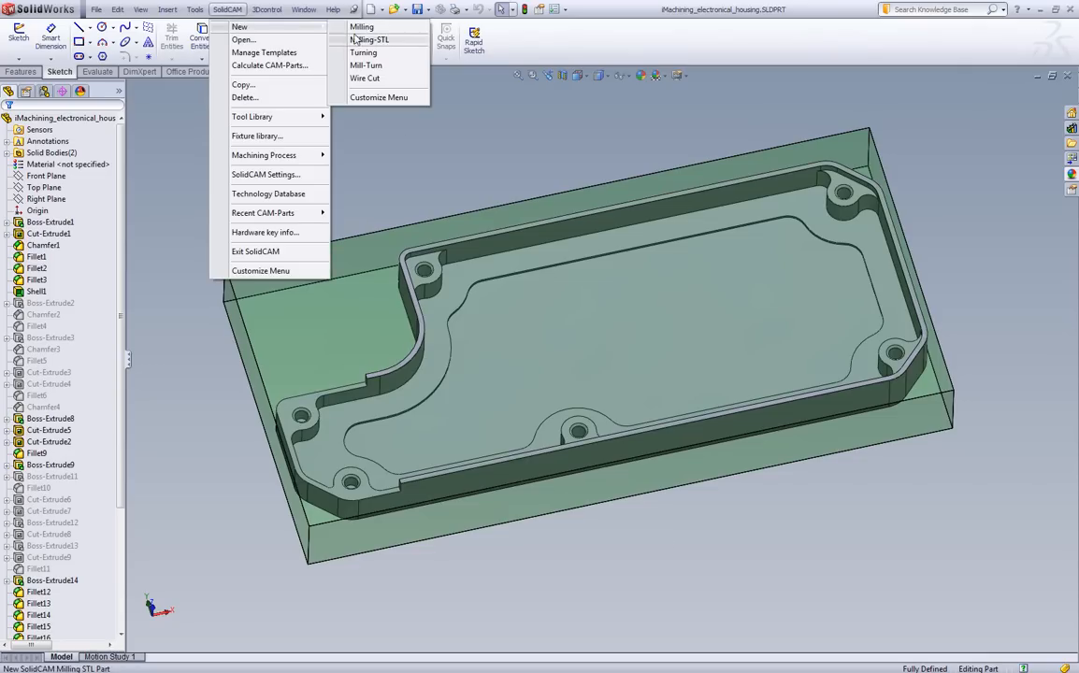
left_click(363, 26)
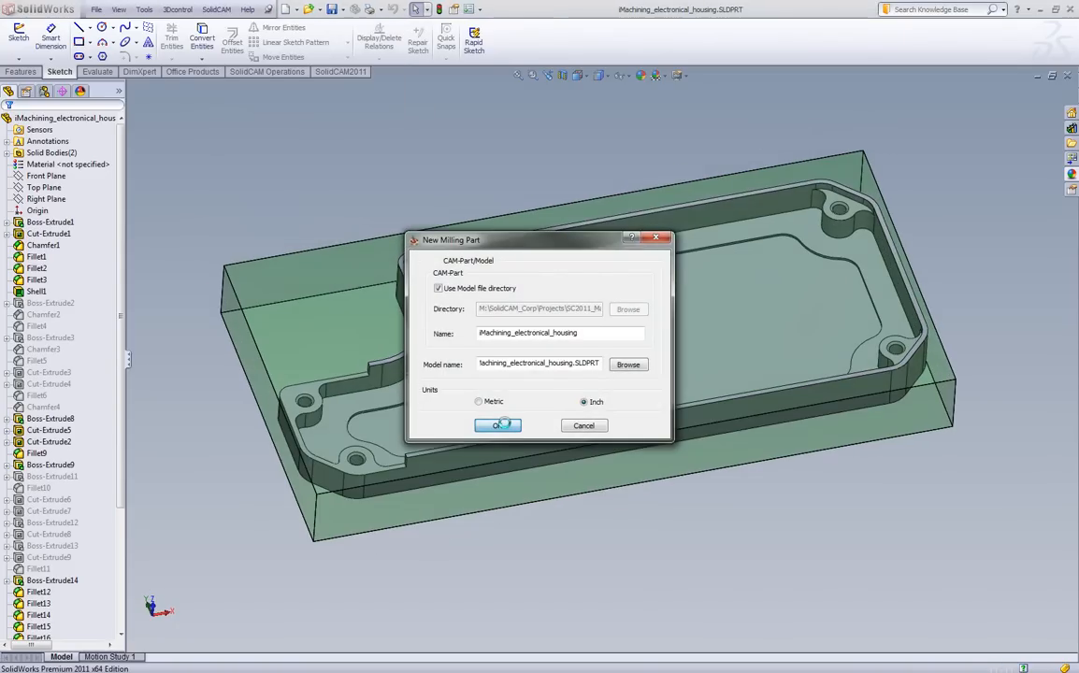
left_click(497, 426)
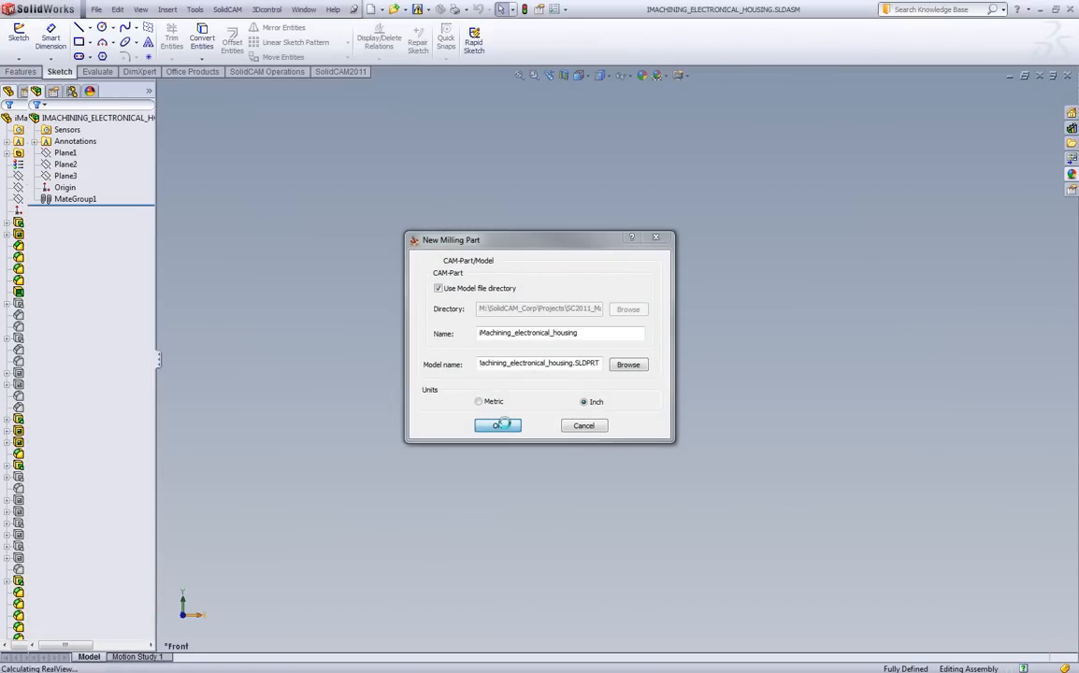
left_click(498, 426)
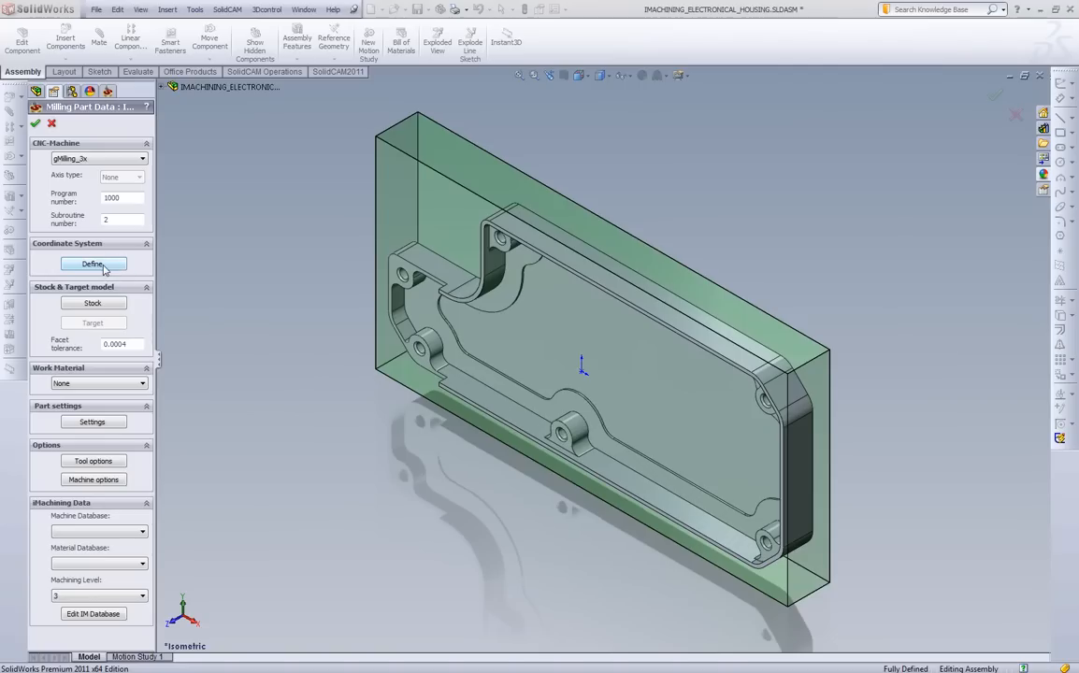
Define the machining coordinate system with its origin picked at the box's top corner.
left_click(93, 263)
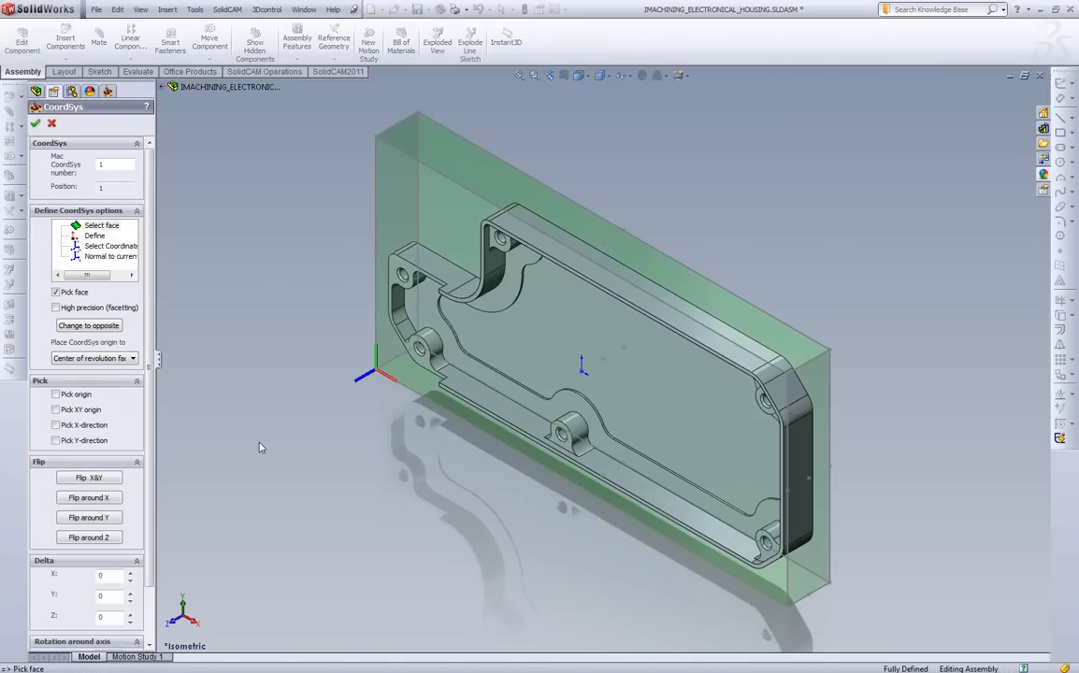
left_click(56, 393)
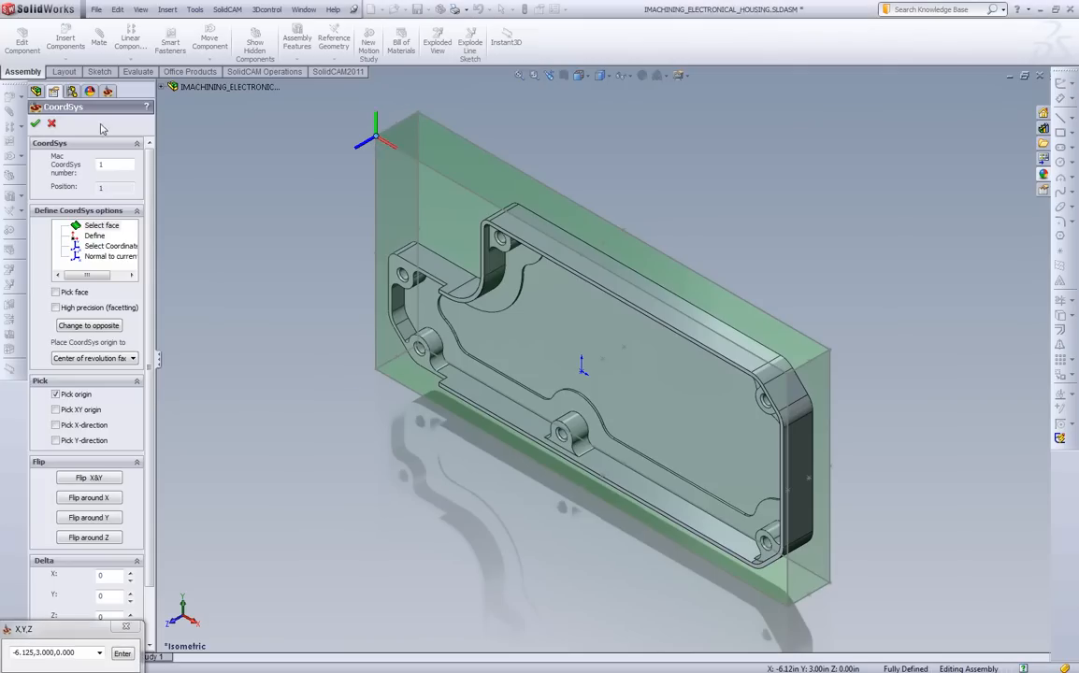
left_click(34, 123)
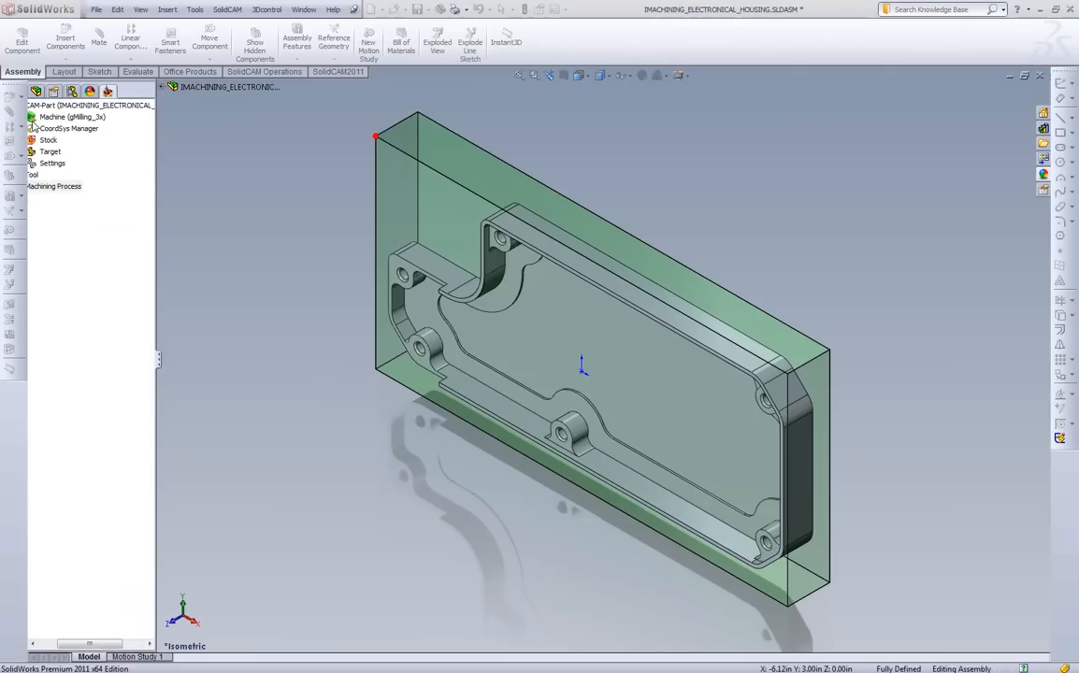
left_click(69, 127)
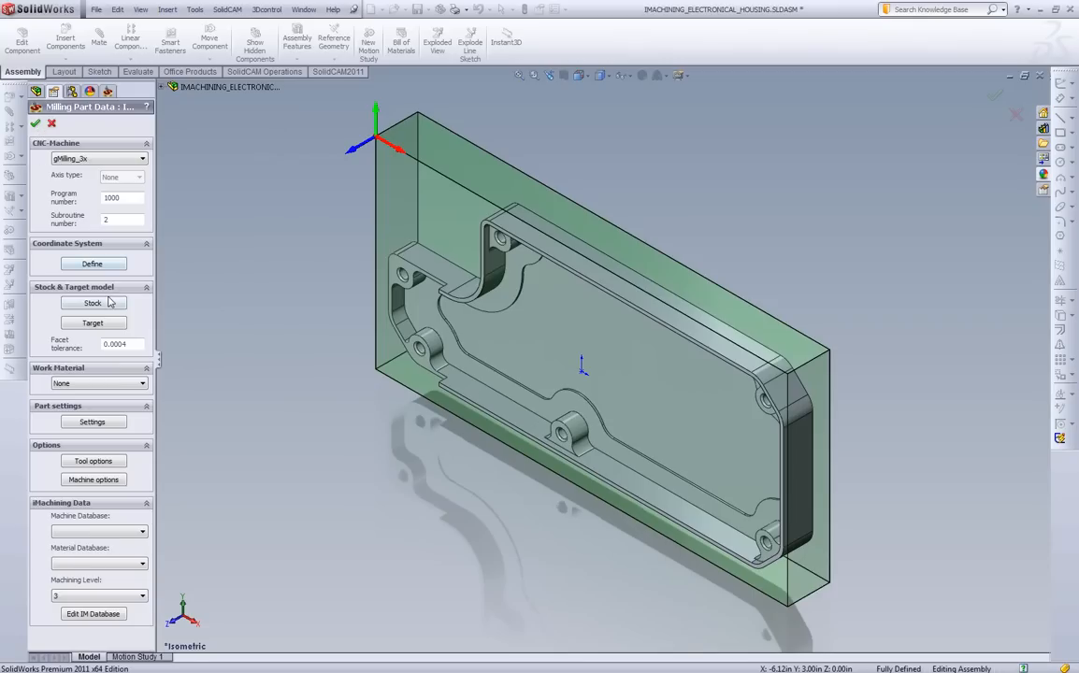
Set the outer box solid as the 3D-model stock and the housing solid as target.
left_click(93, 303)
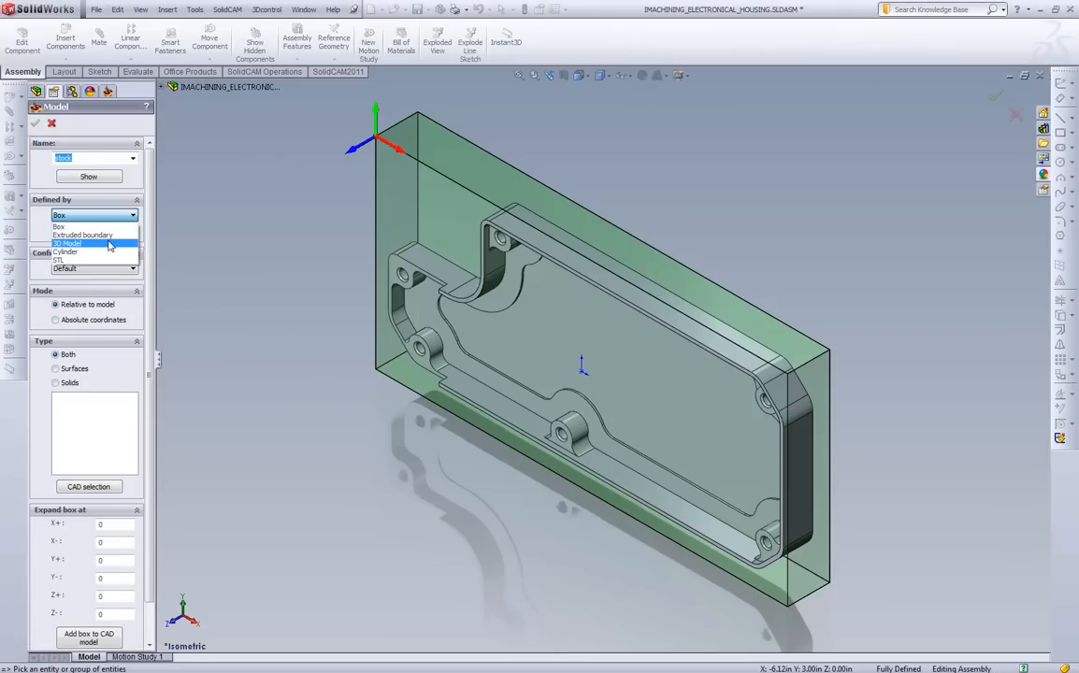
left_click(68, 243)
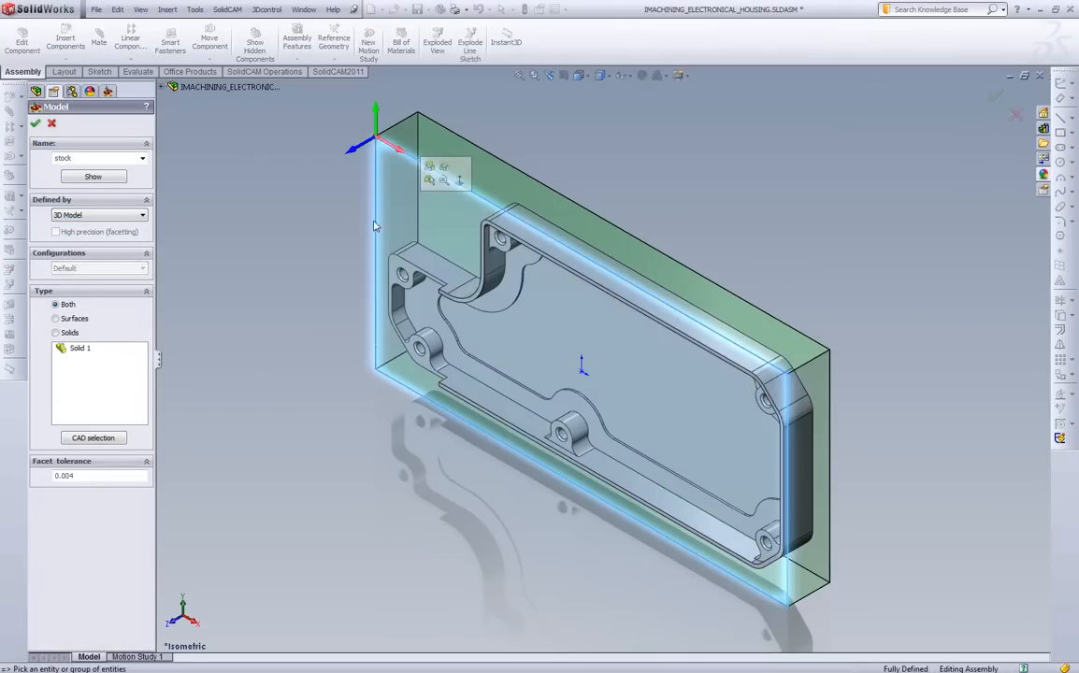
left_click(33, 124)
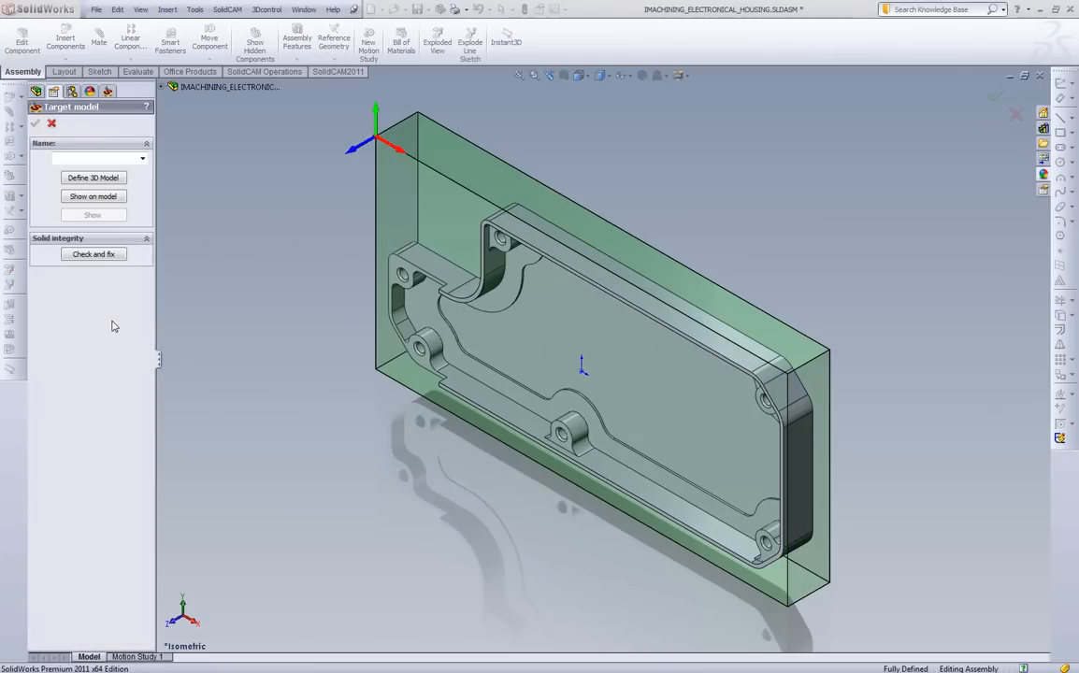
left_click(93, 178)
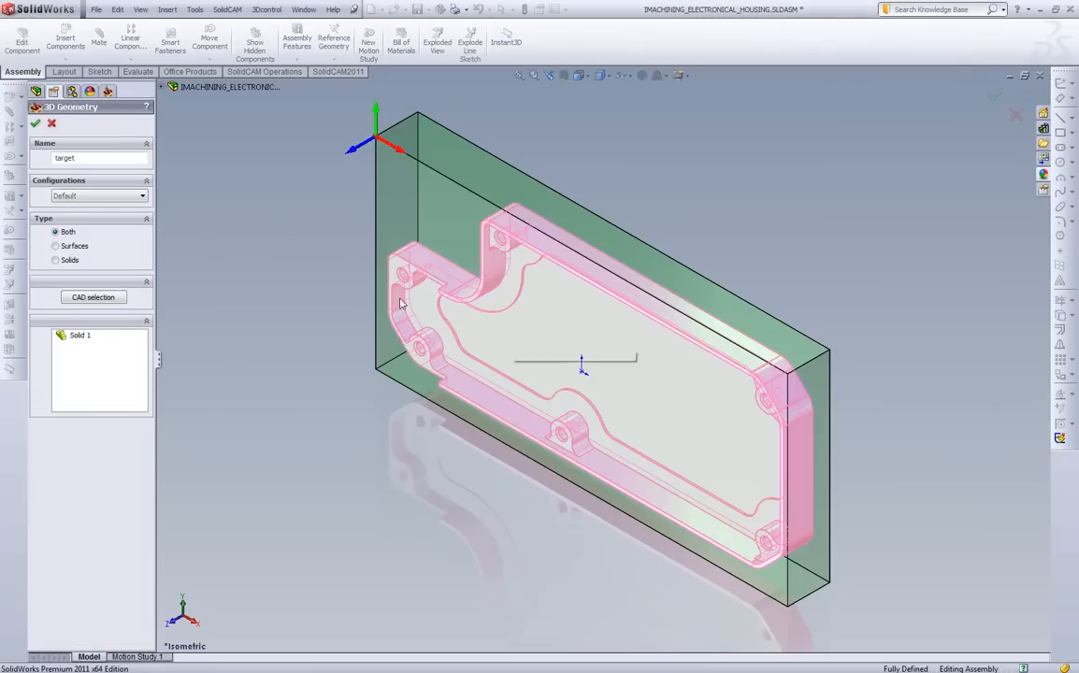
left_click(35, 124)
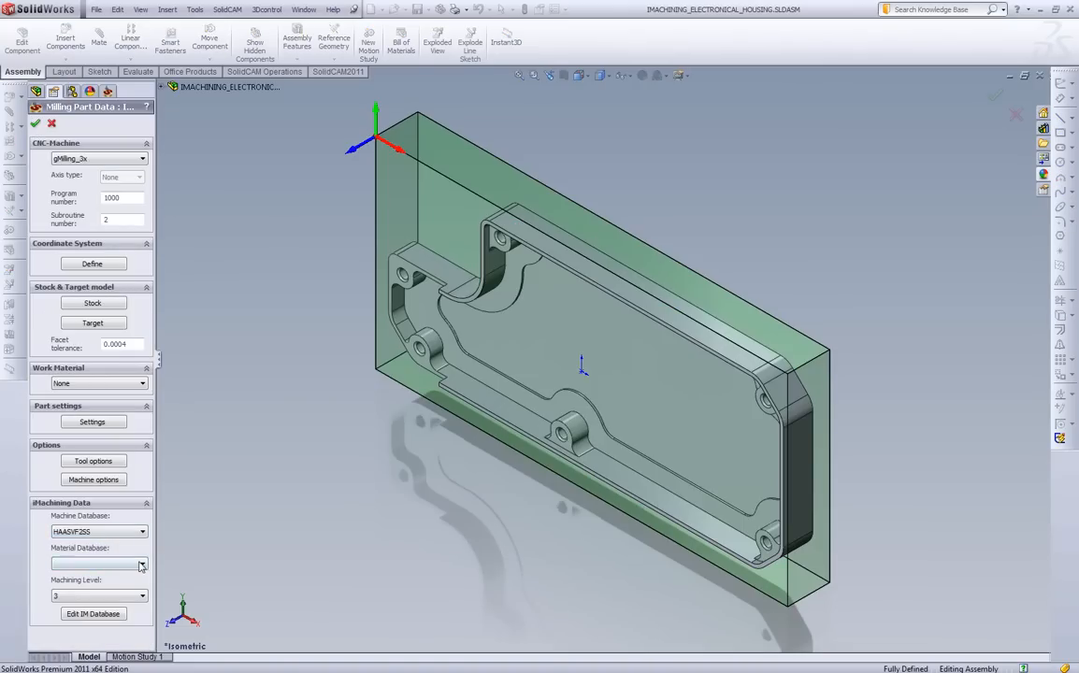
Choose an aluminum workpiece material from the database and accept the notice.
left_click(142, 564)
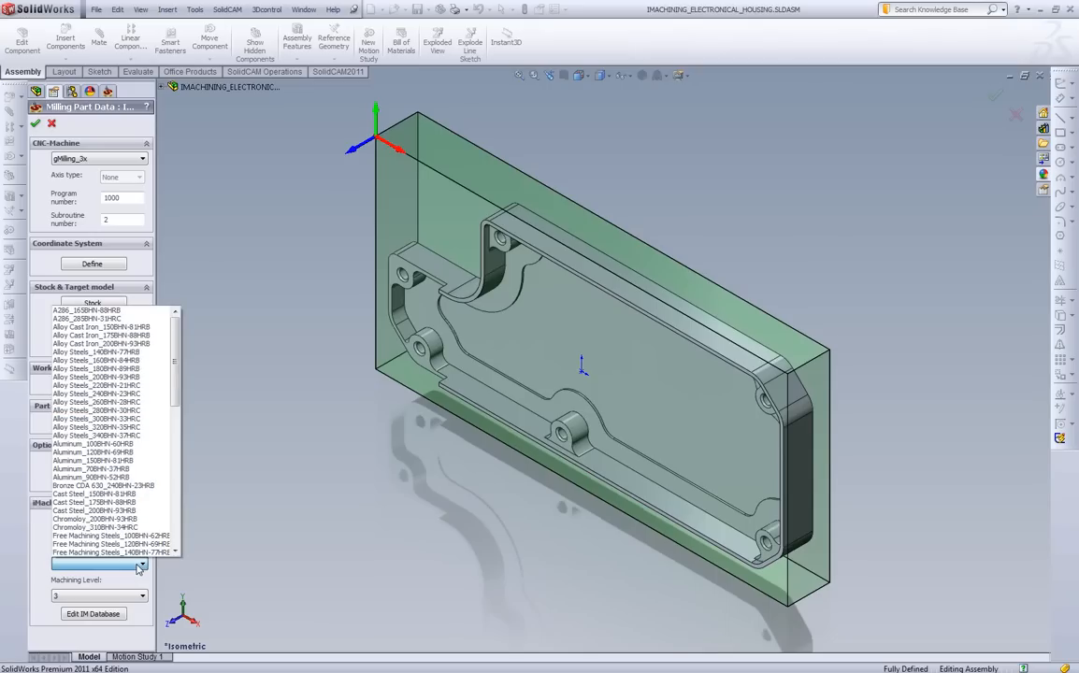
left_click(94, 445)
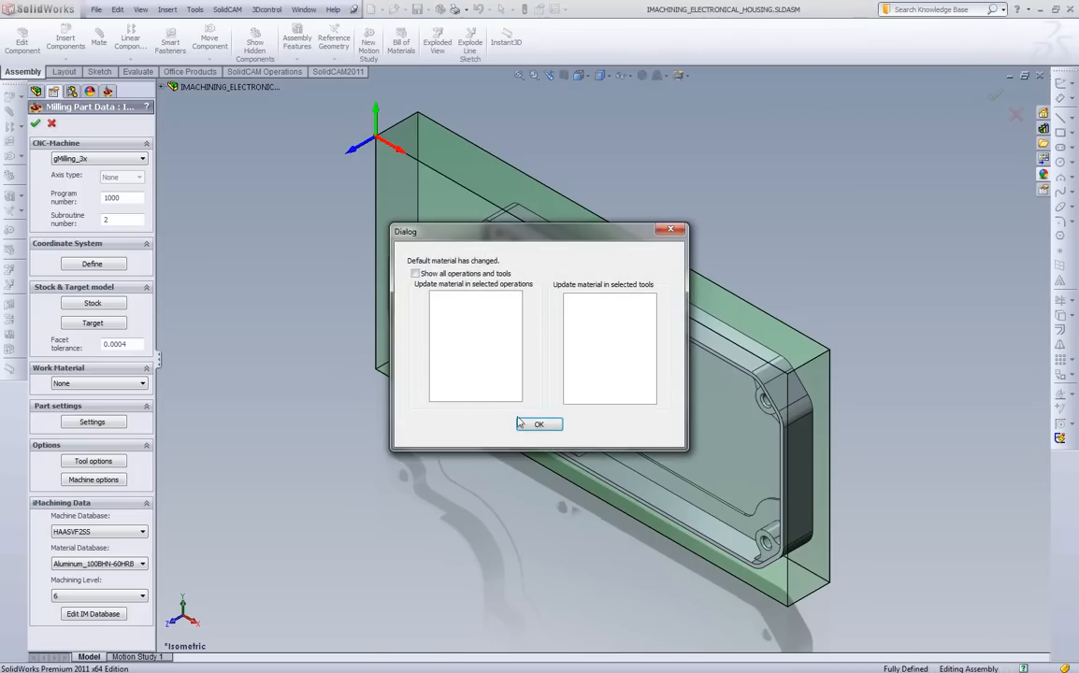
left_click(538, 422)
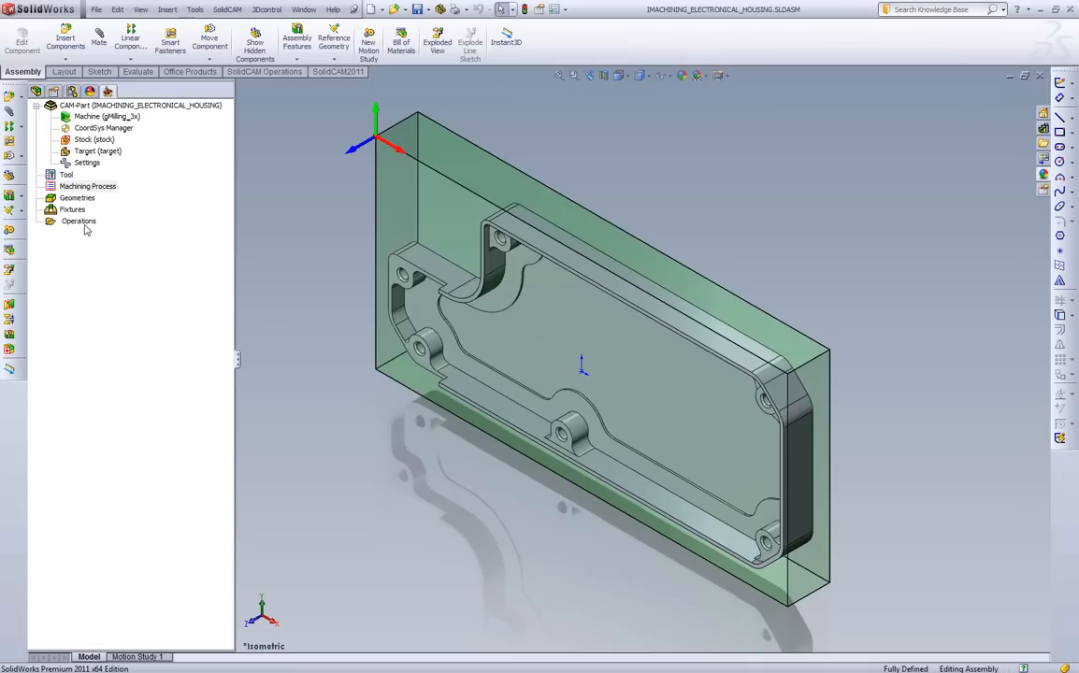
Add an iMachining operation and begin defining its geometry.
left_click(78, 221)
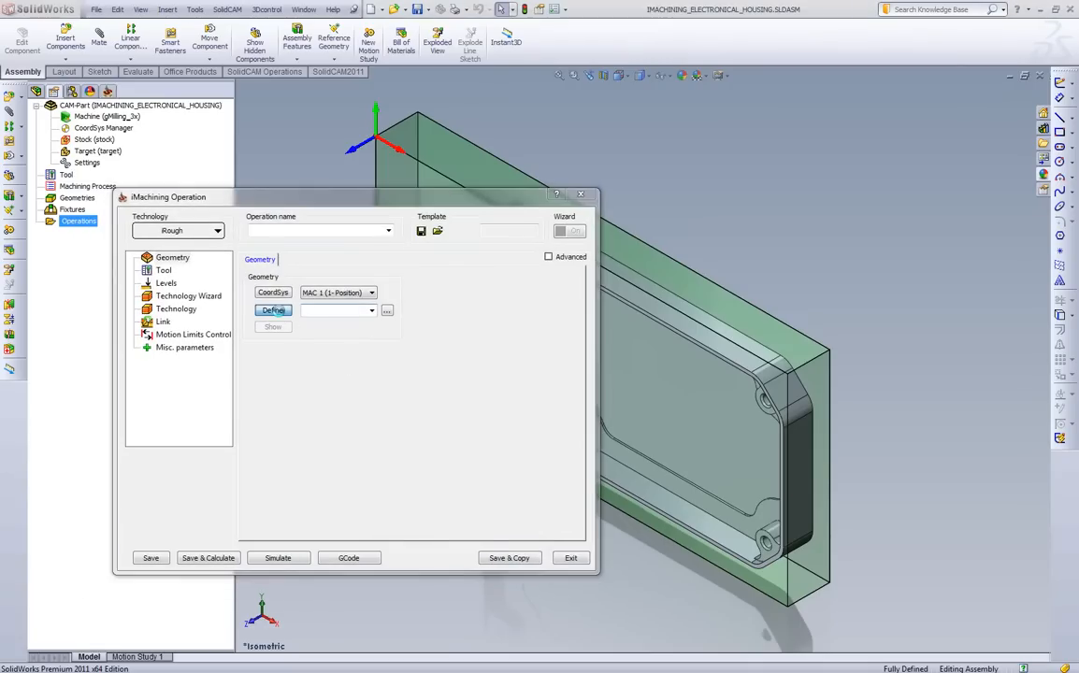
left_click(273, 311)
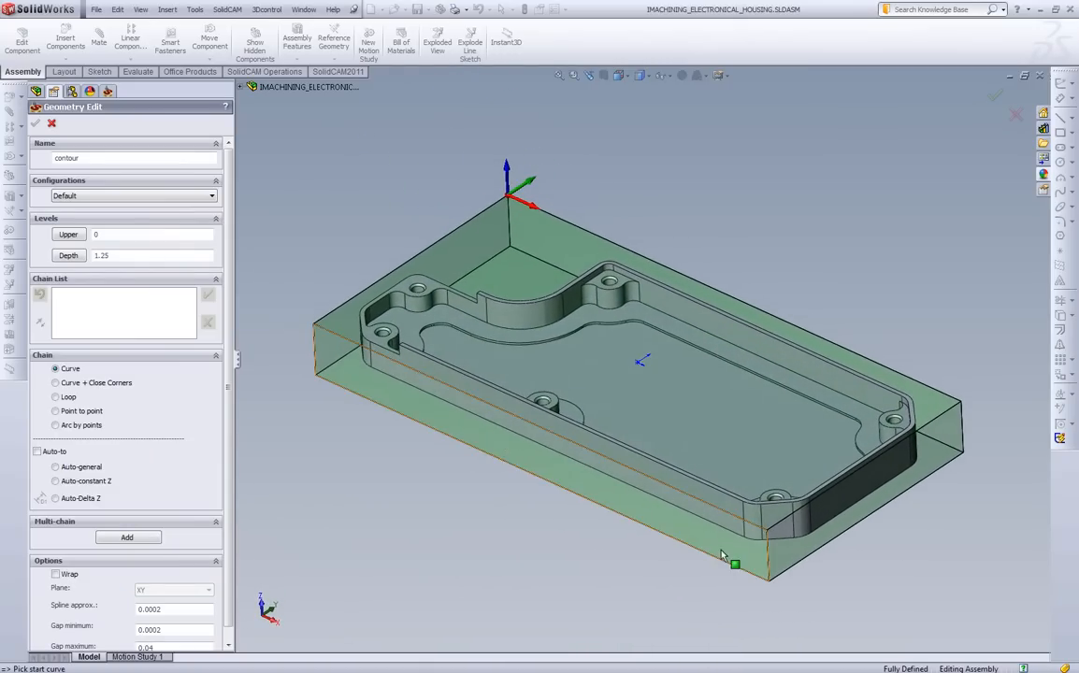
Chain the box outline and housing contour, set depth from the model, name it Outside.
left_click(757, 523)
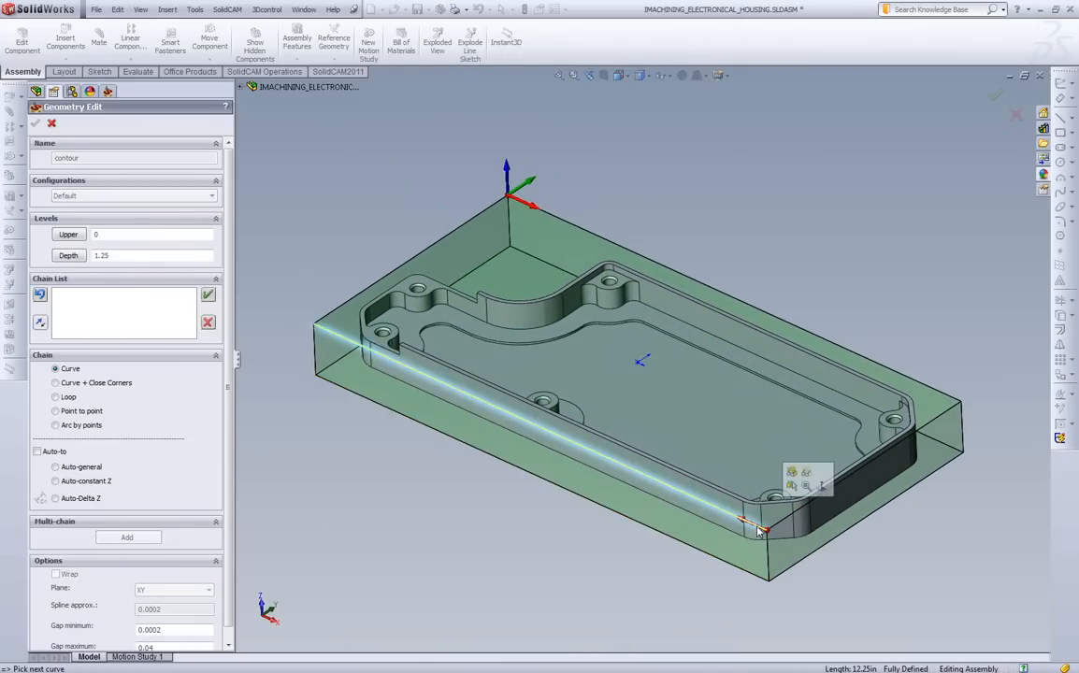
left_click(765, 531)
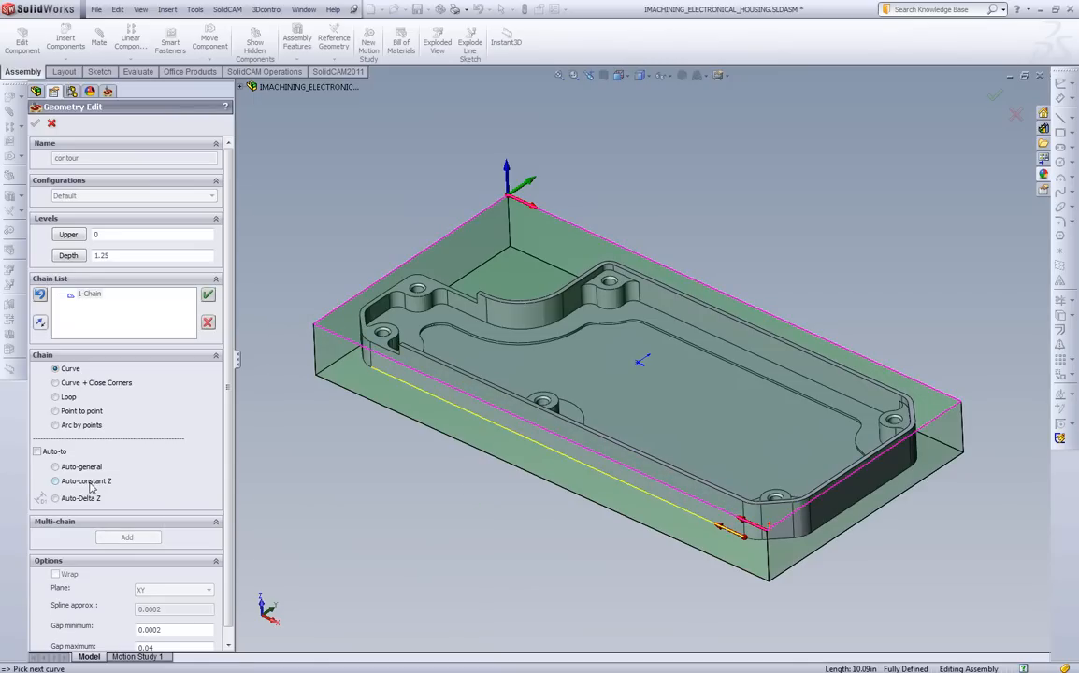
right_click(90, 294)
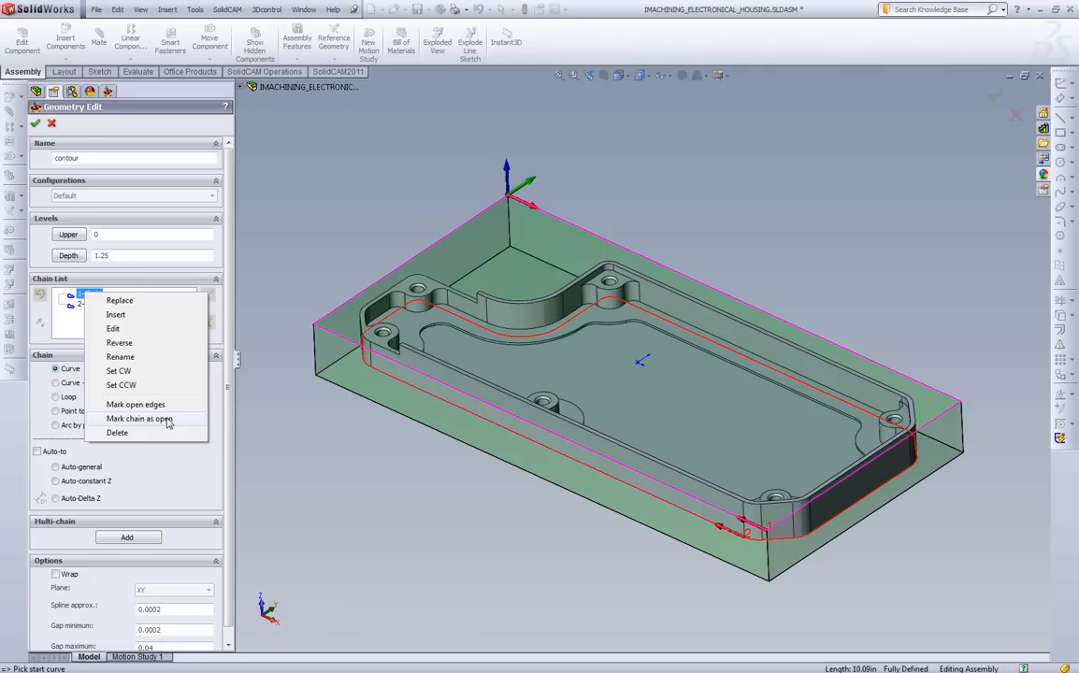
left_click(140, 419)
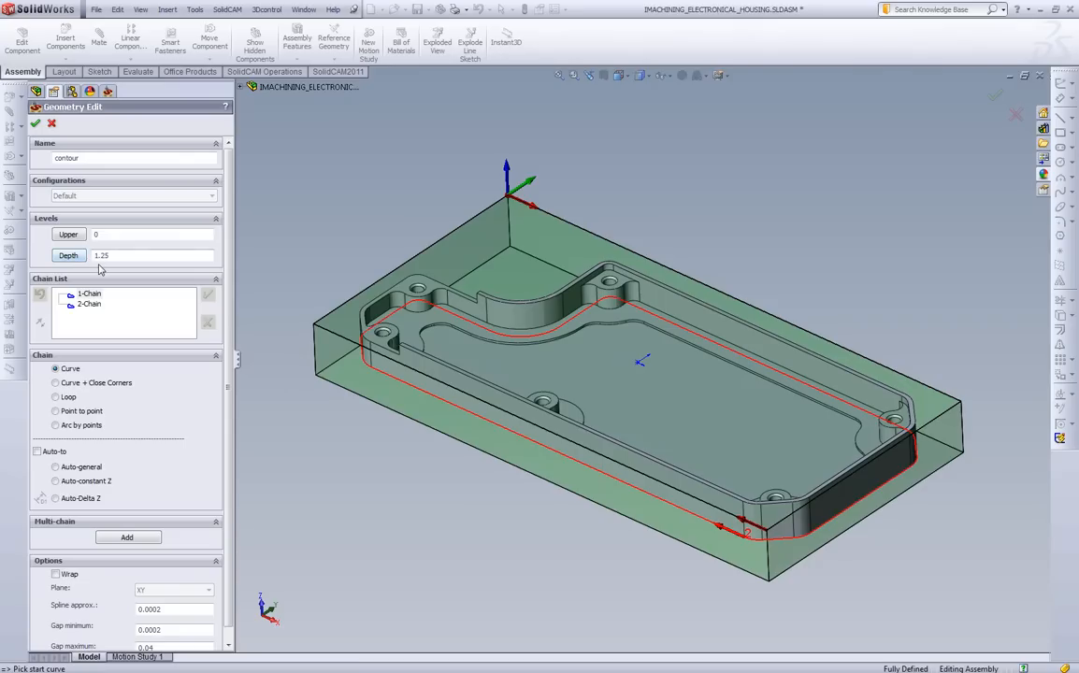
left_click(67, 254)
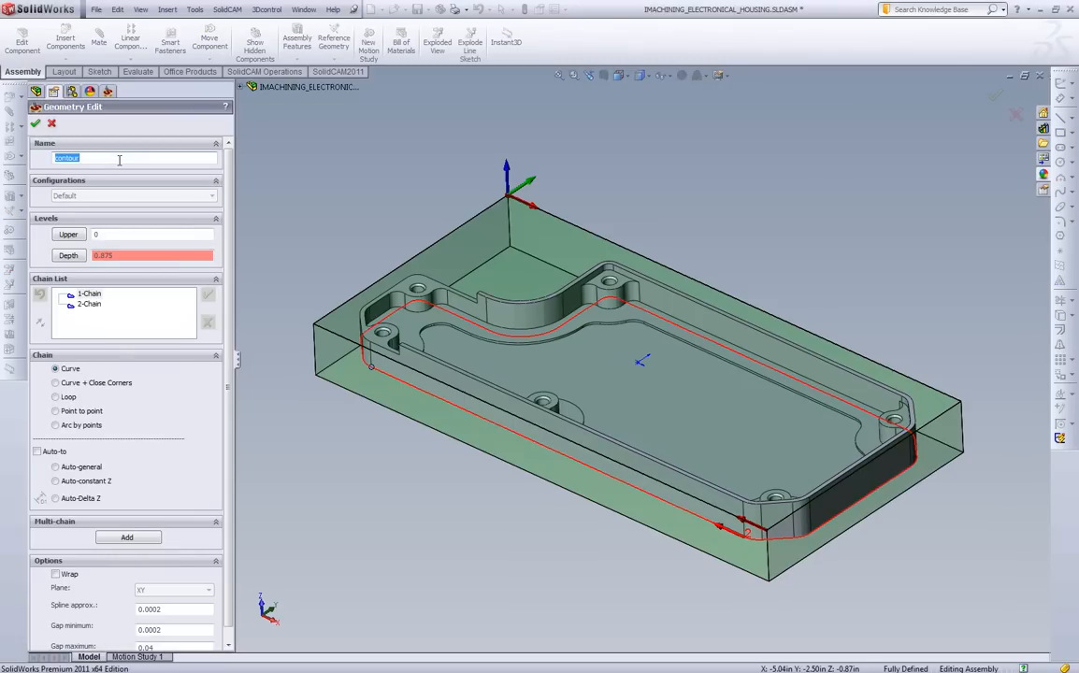
type("Outside")
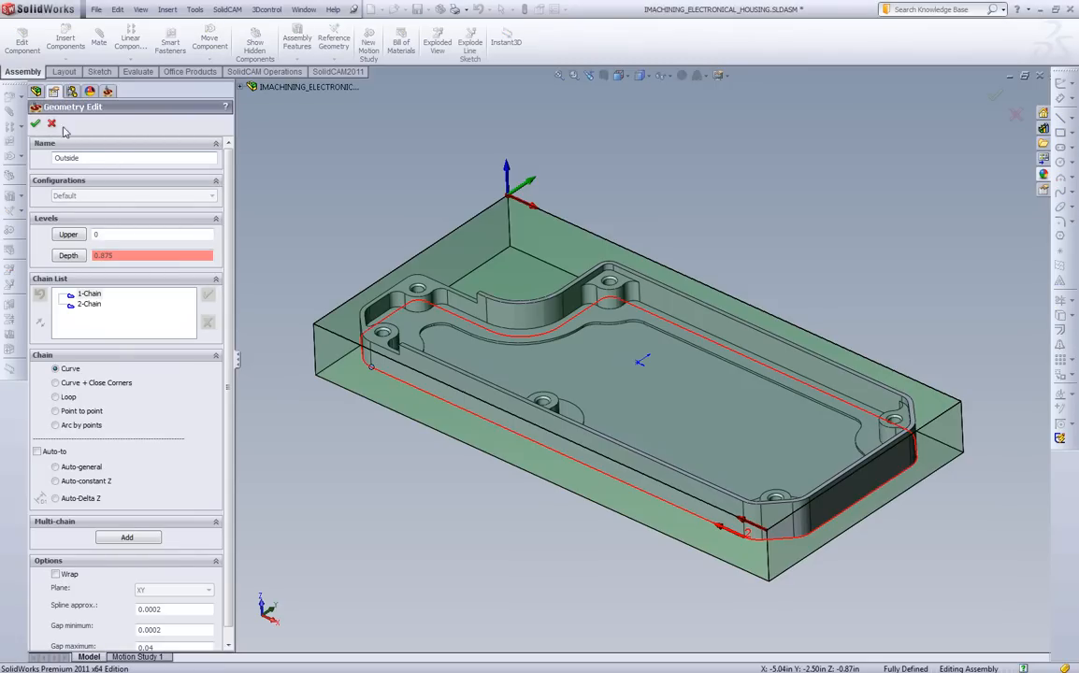
Confirm the Outside geometry and add a new 0.5-inch end mill for the operation.
left_click(34, 123)
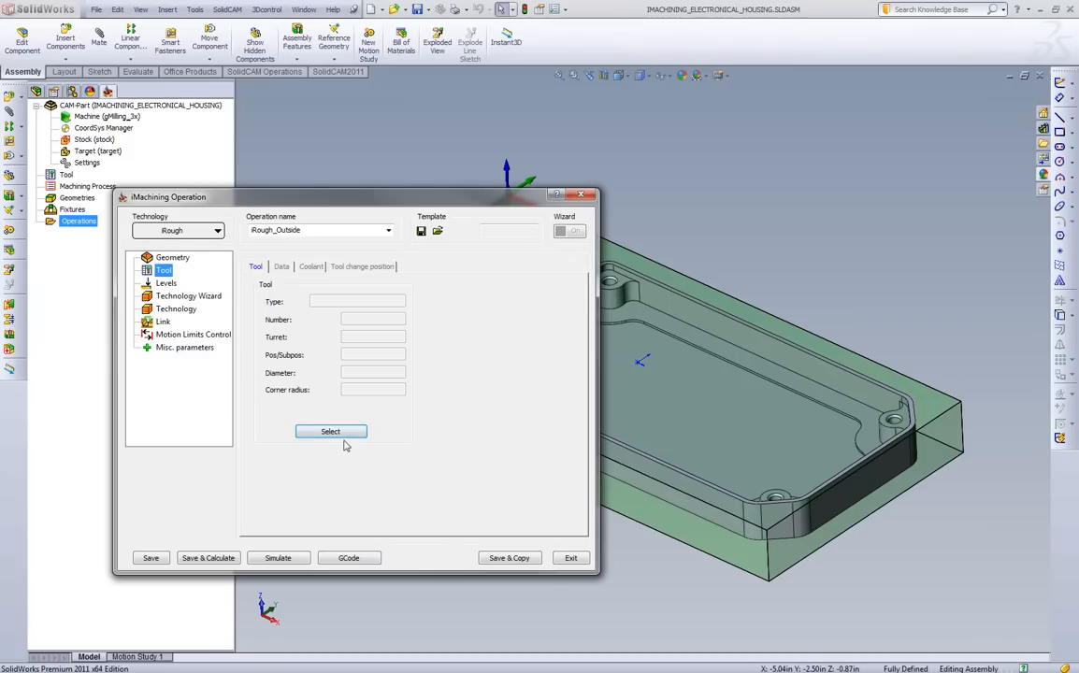
left_click(329, 430)
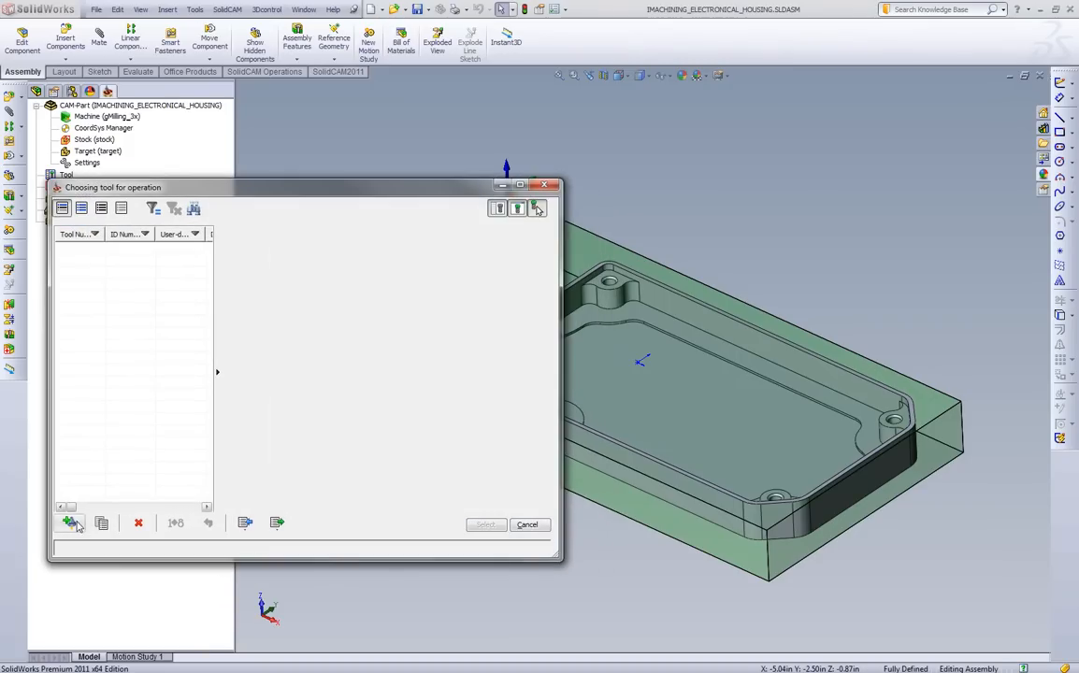
left_click(71, 523)
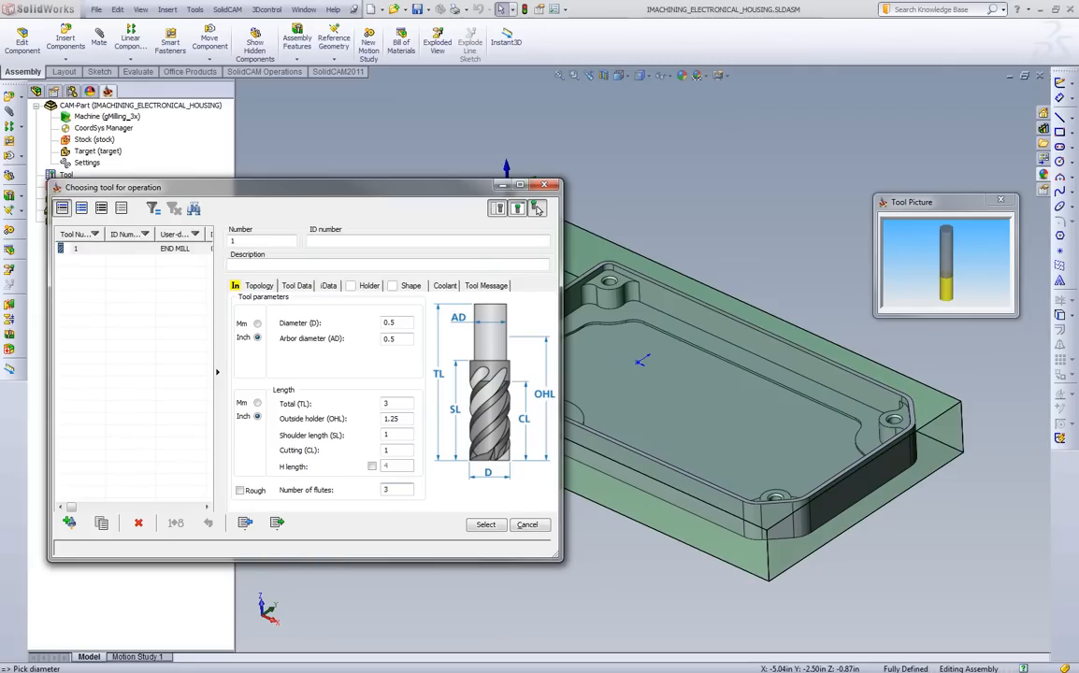
Attach the 1/2" Endmill 1.75" Long holder to the tool and select it.
left_click(369, 284)
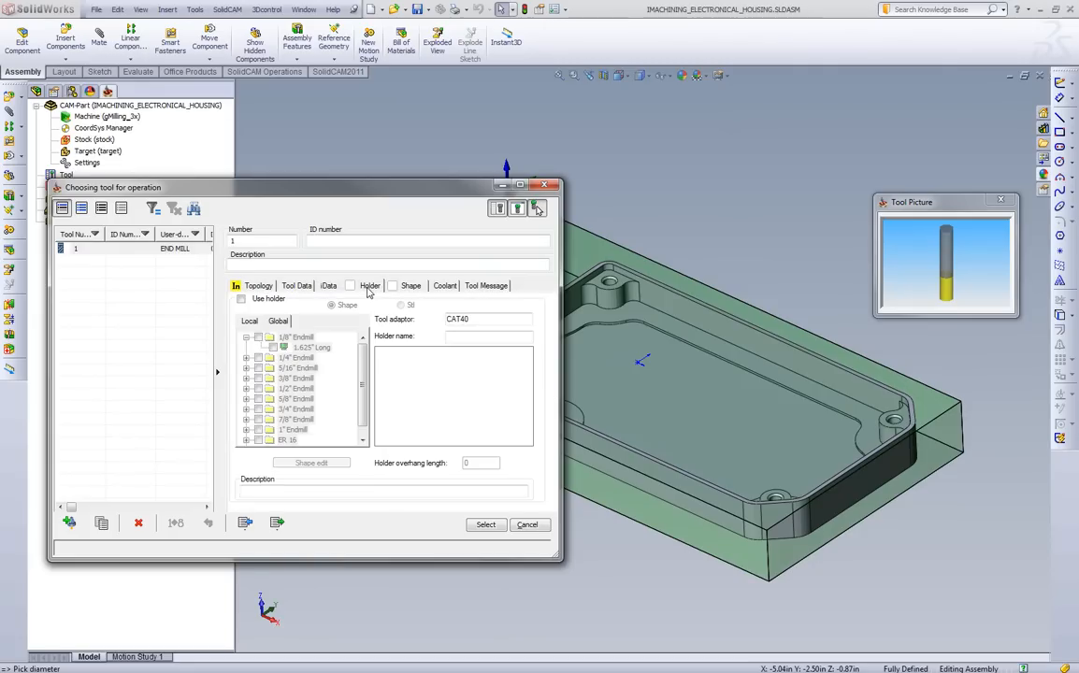
left_click(241, 299)
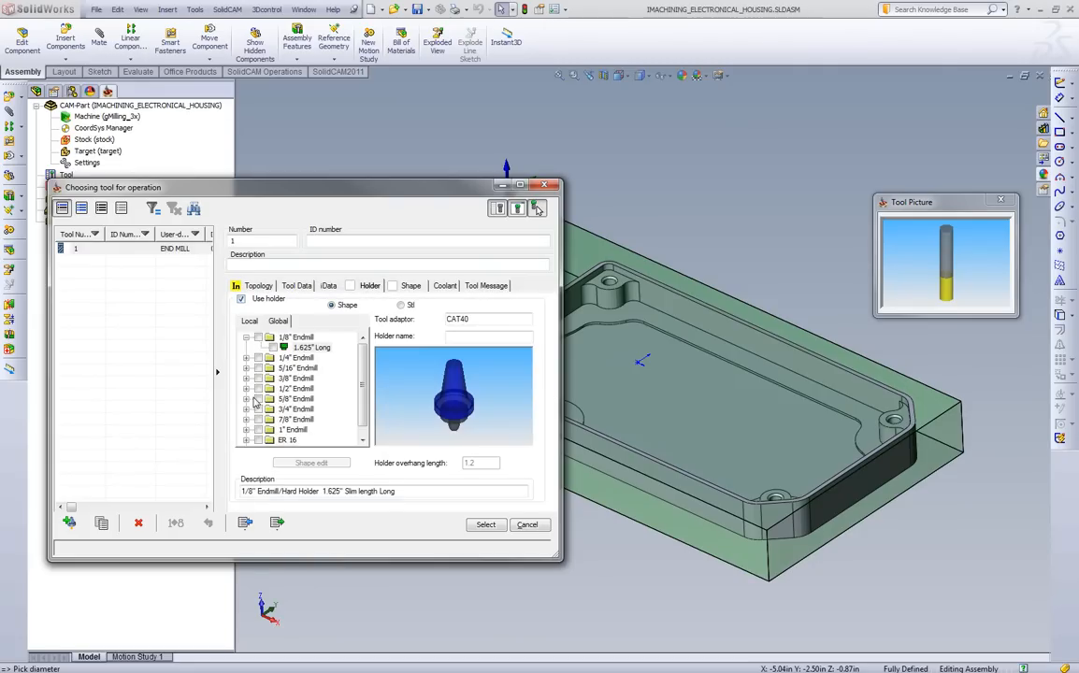
left_click(310, 419)
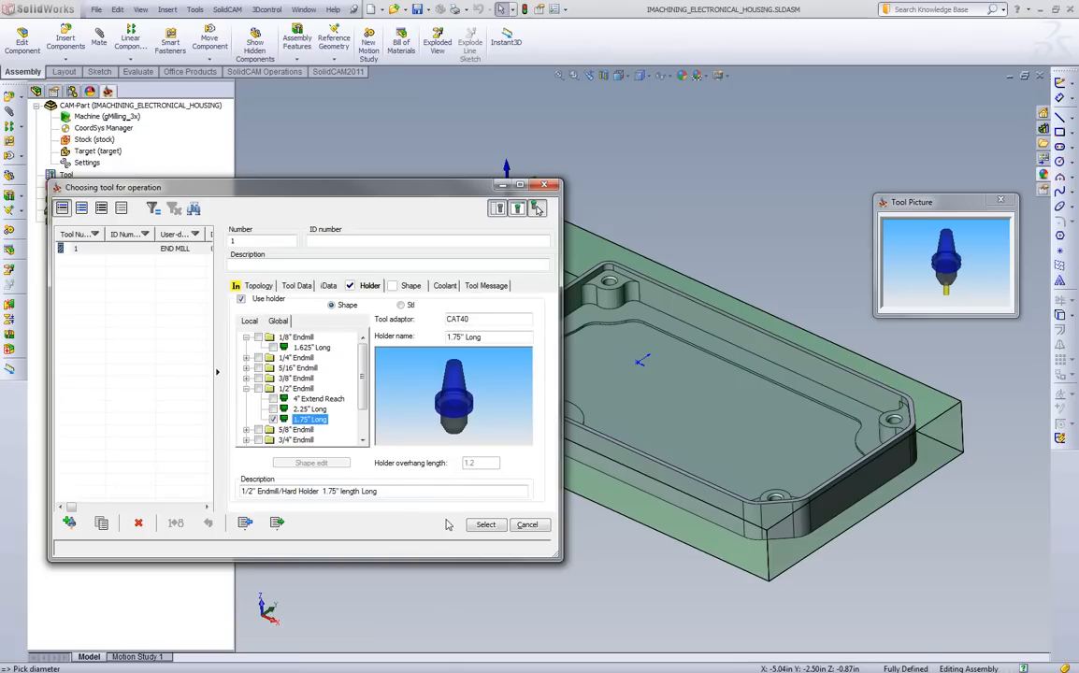
left_click(486, 523)
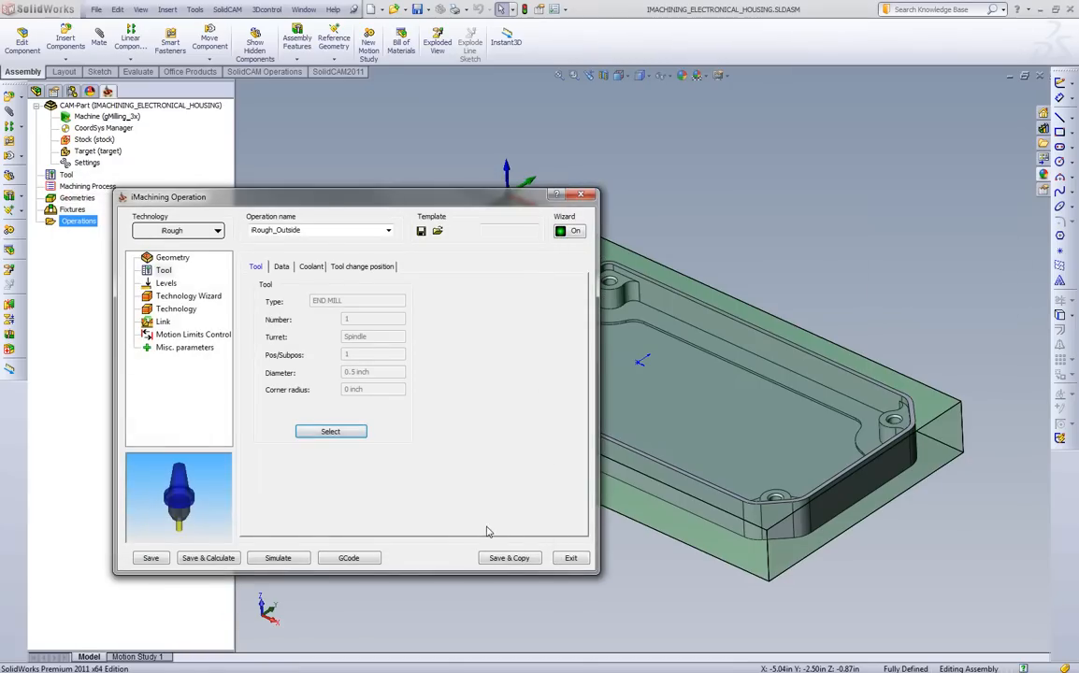
Show the Levels page with the operation's upper level and pocket depth.
left_click(165, 283)
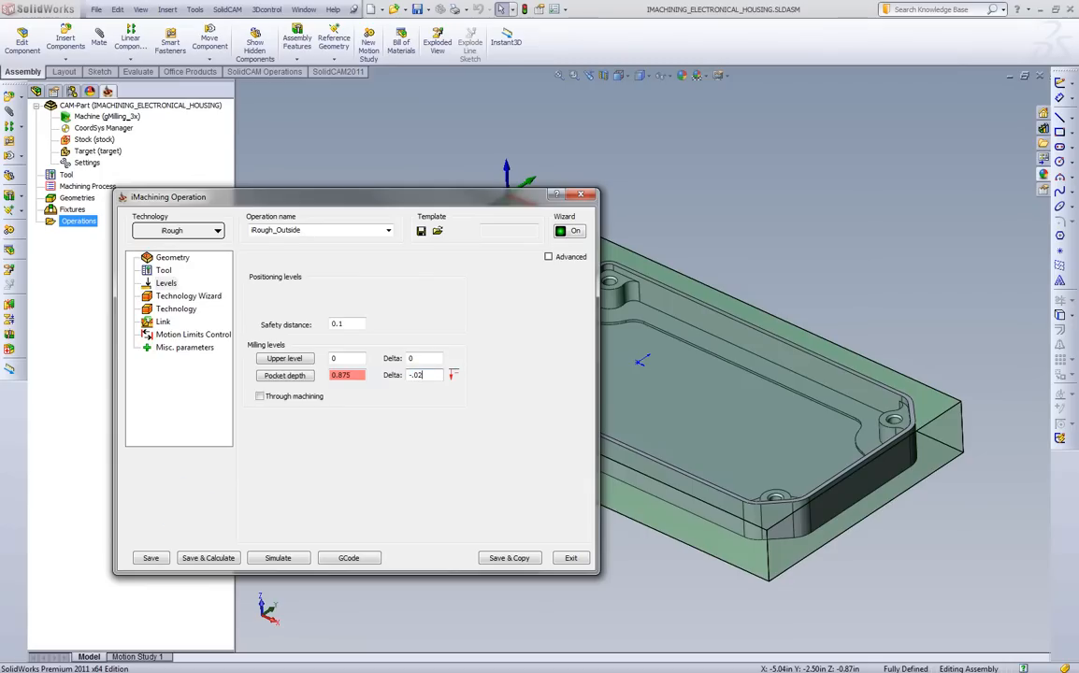
mouse_move(280, 511)
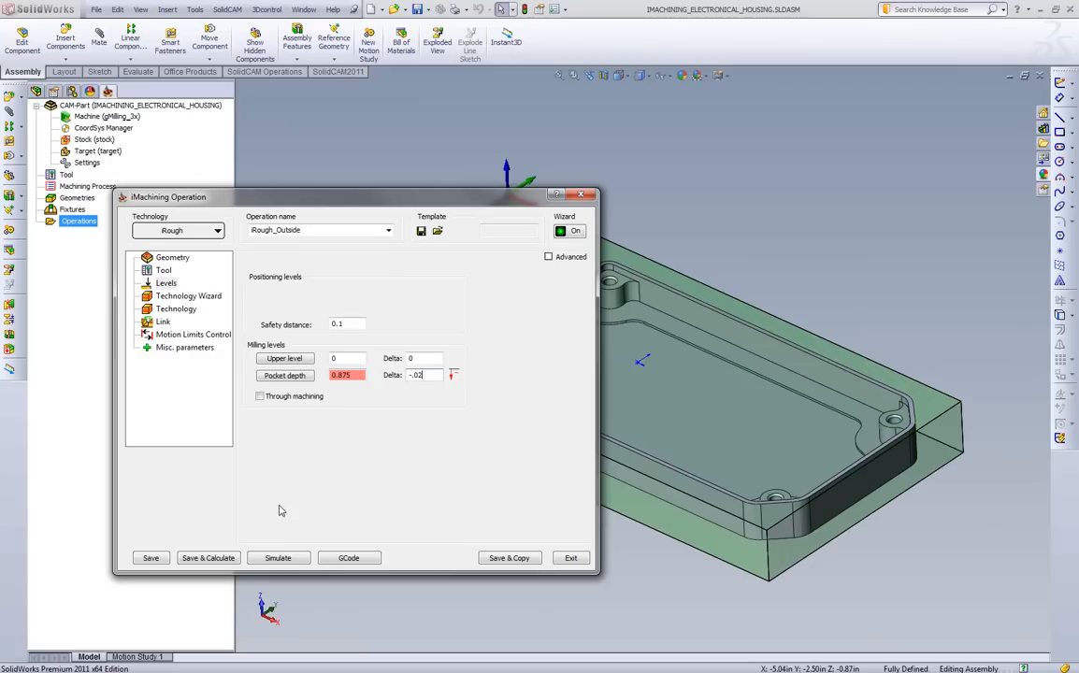
mouse_move(163, 299)
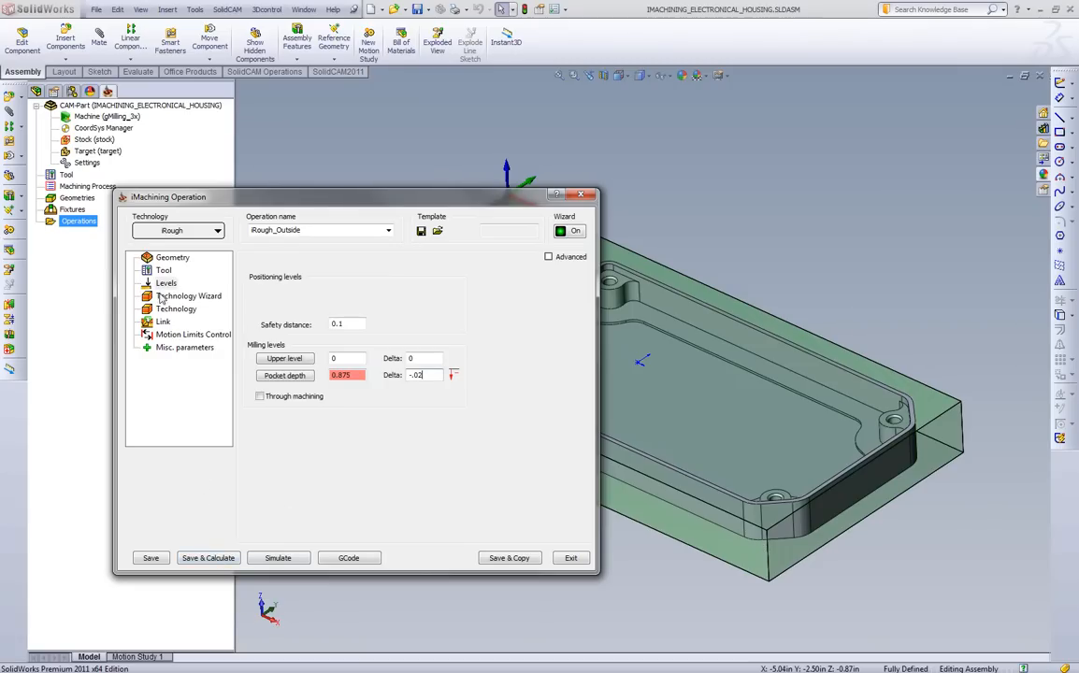
Save and calculate Rough_Outside, then simulate it in SolidVerify.
left_click(208, 558)
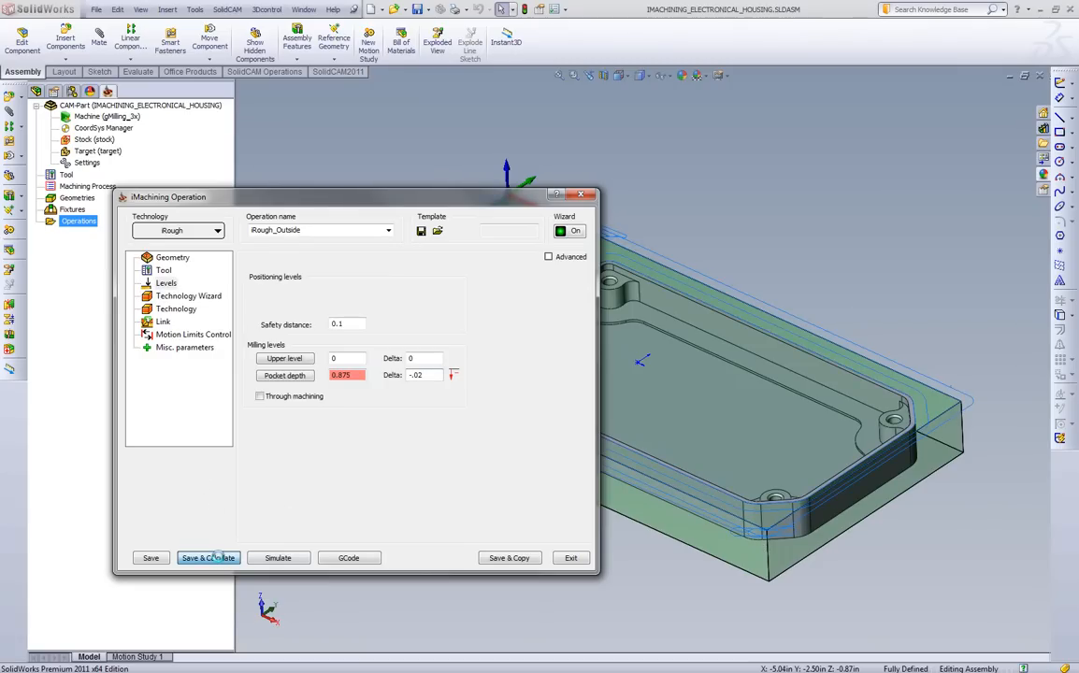
left_click(208, 557)
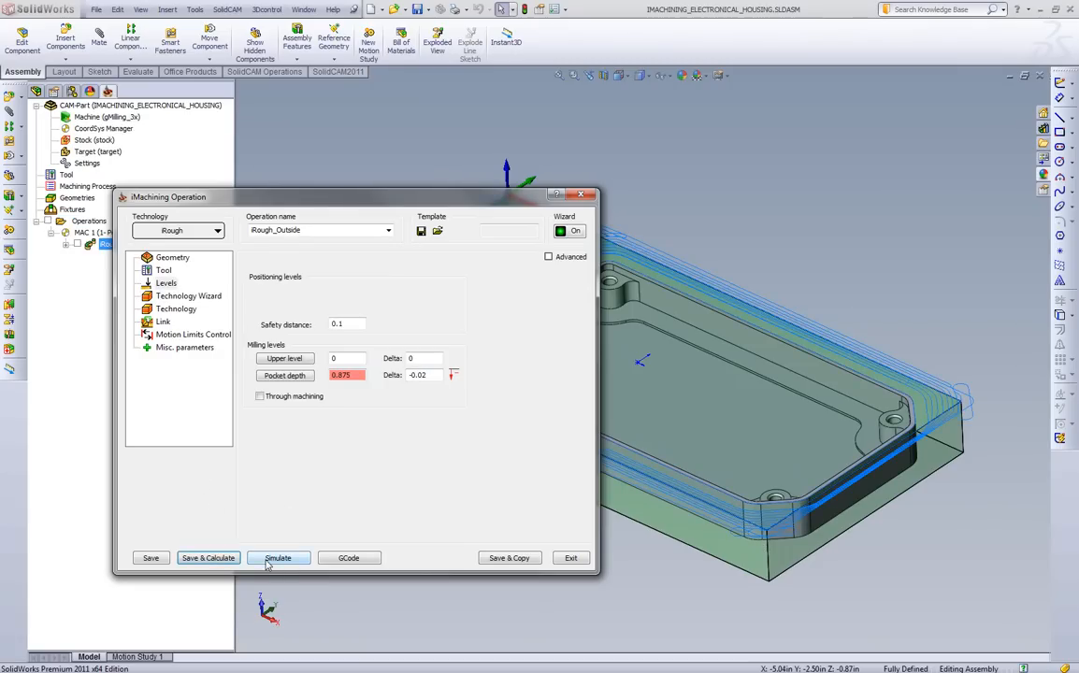
left_click(276, 558)
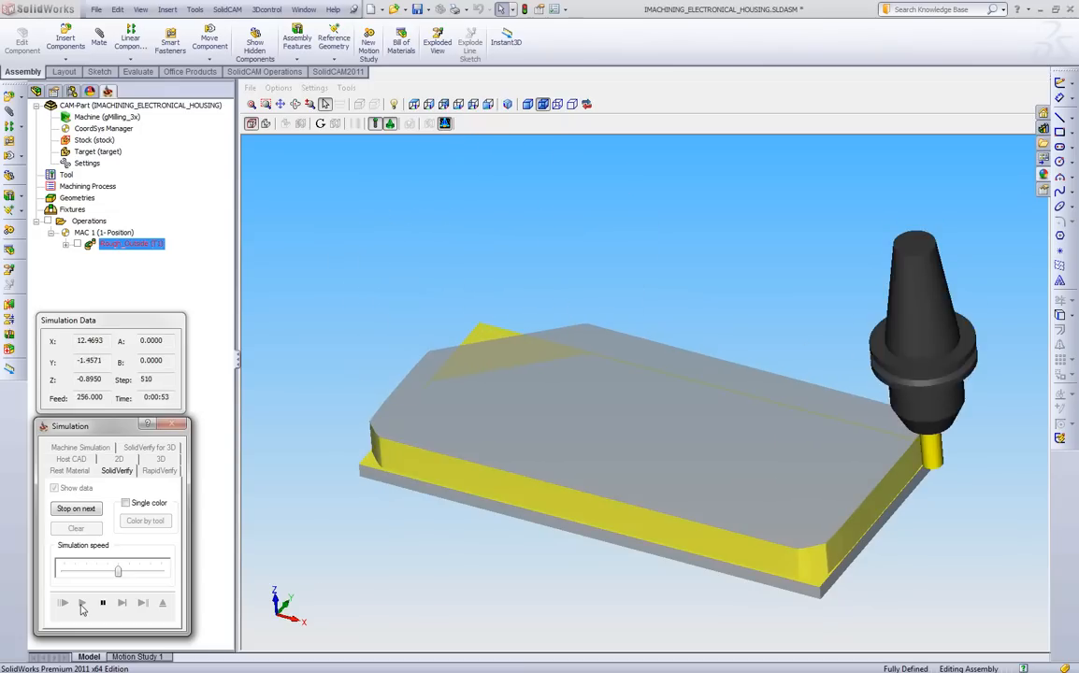
Play the Rough_Outside simulation in the Host CAD window over the housing model.
left_click(82, 603)
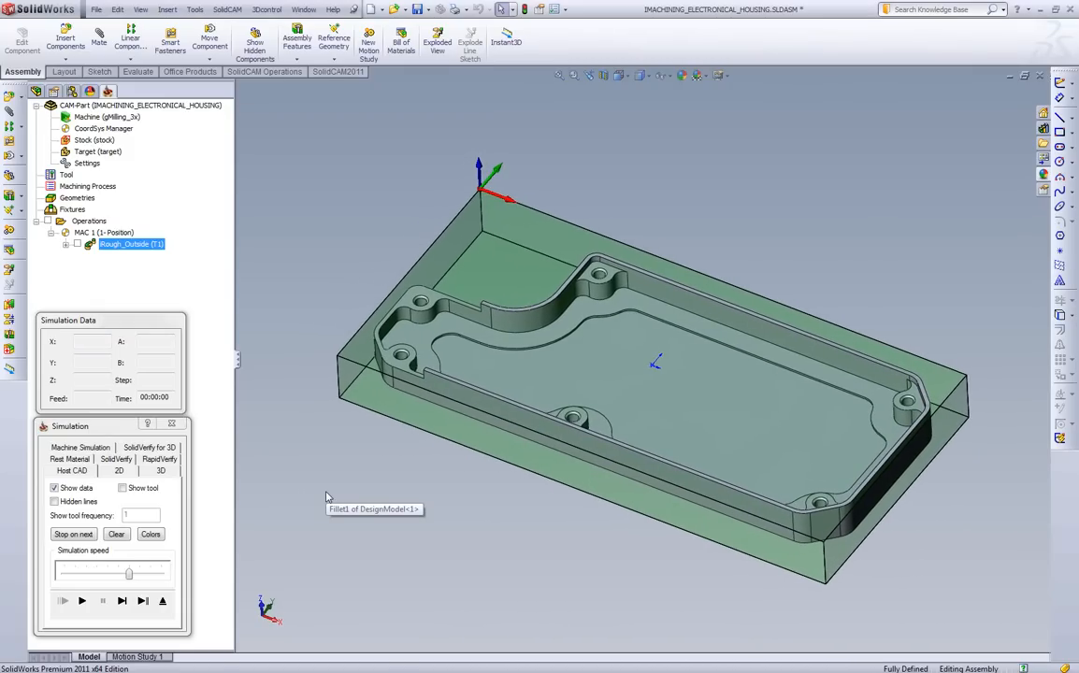
mouse_move(328, 498)
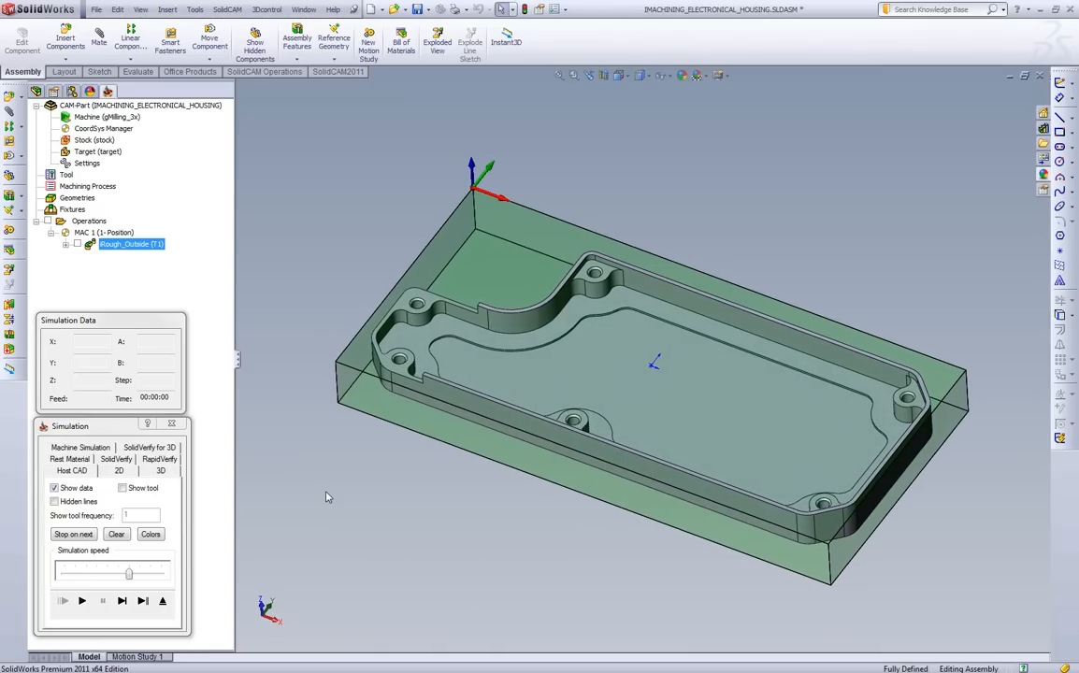
mouse_move(209, 531)
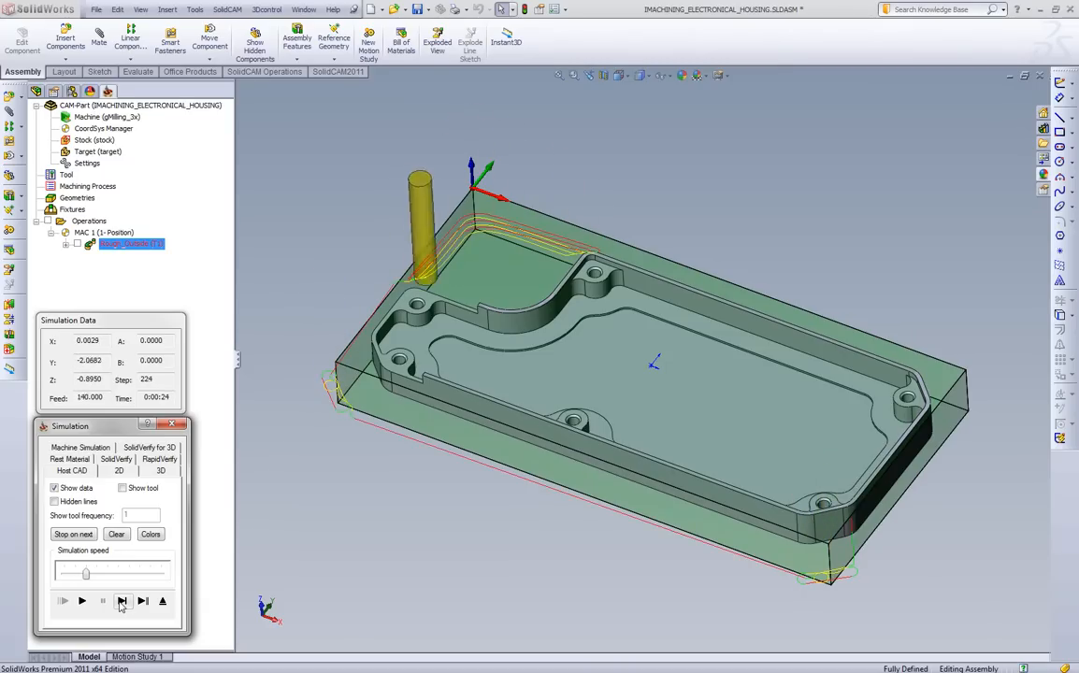
Pause the Rough_Outside simulation at the first top-left toolpath loops, then resume it.
left_click(124, 602)
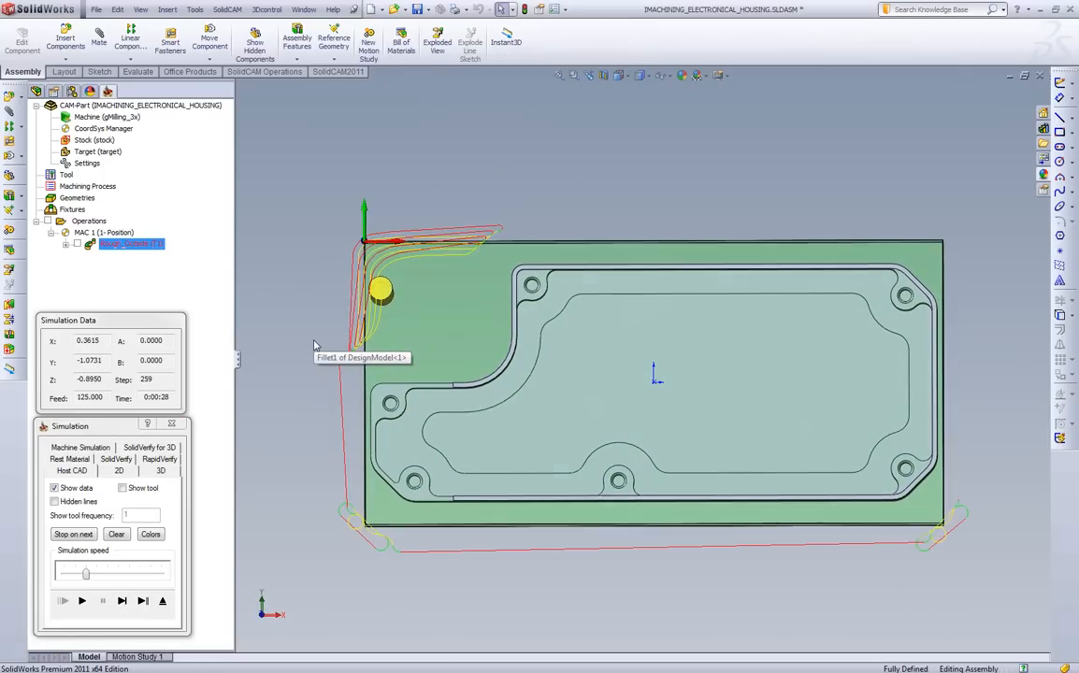
mouse_move(318, 466)
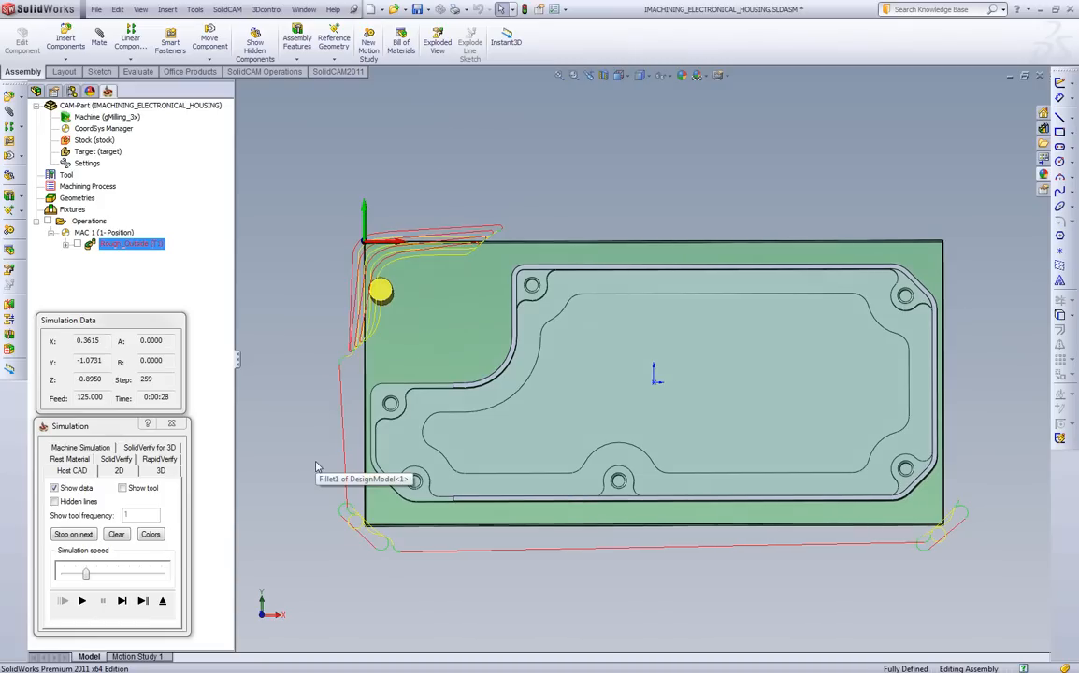
mouse_move(313, 505)
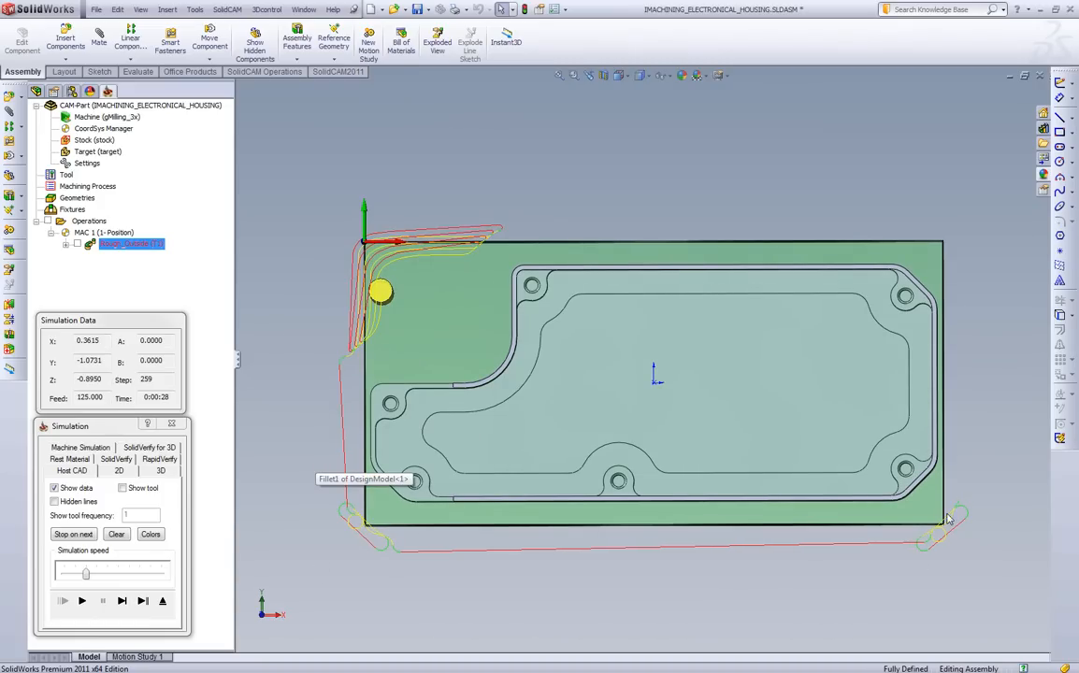
mouse_move(440, 322)
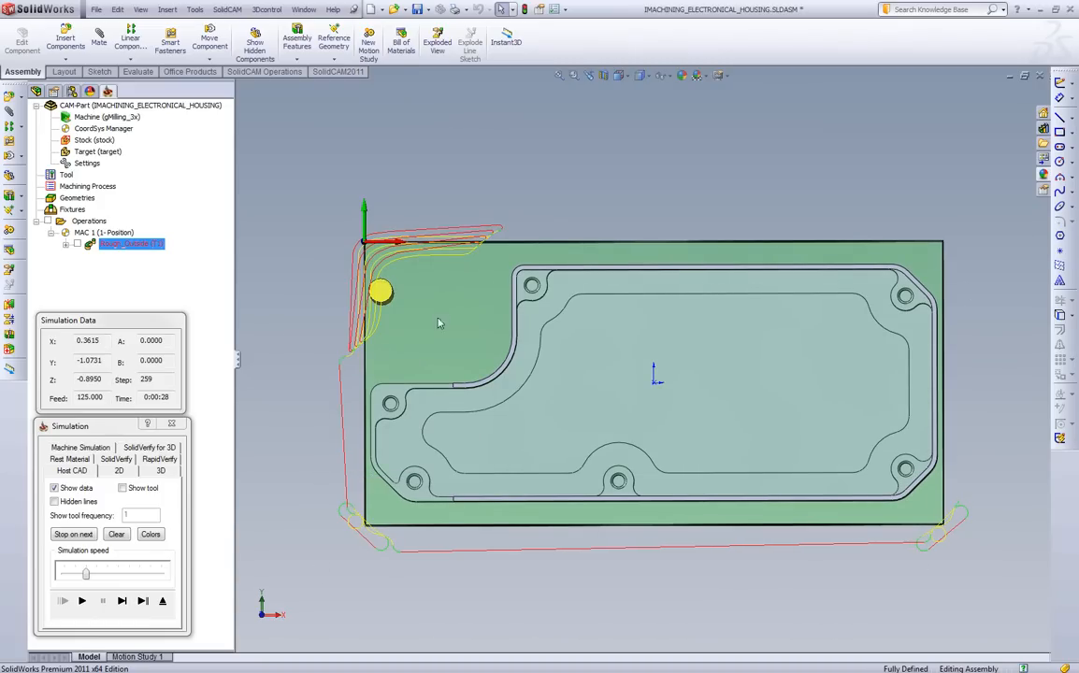
mouse_move(365, 527)
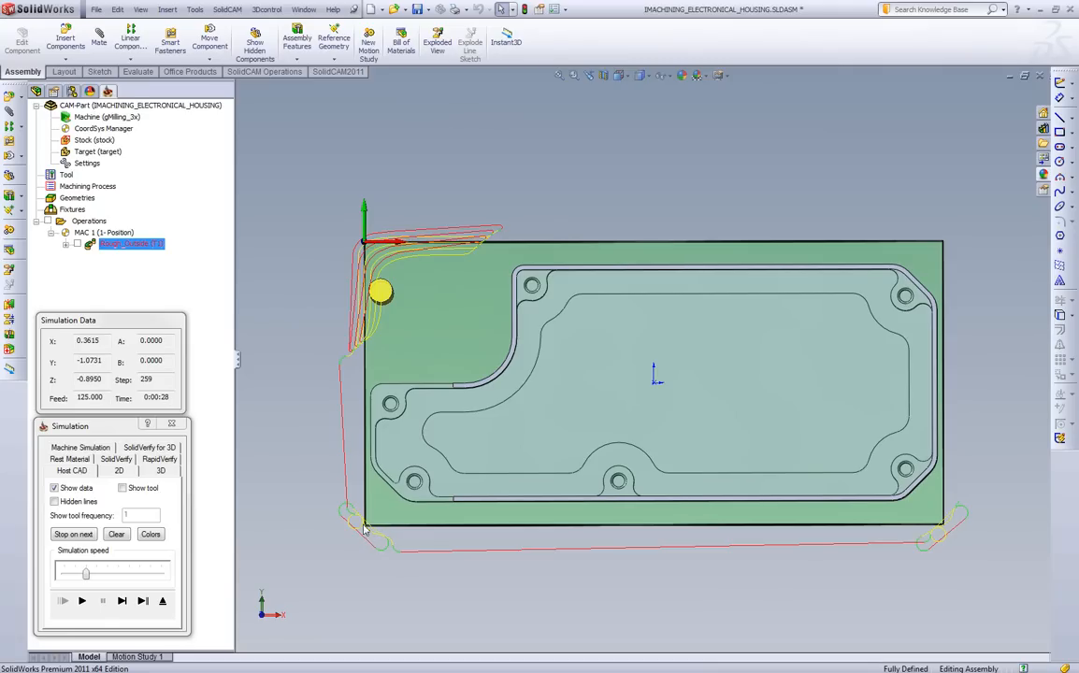
mouse_move(942, 541)
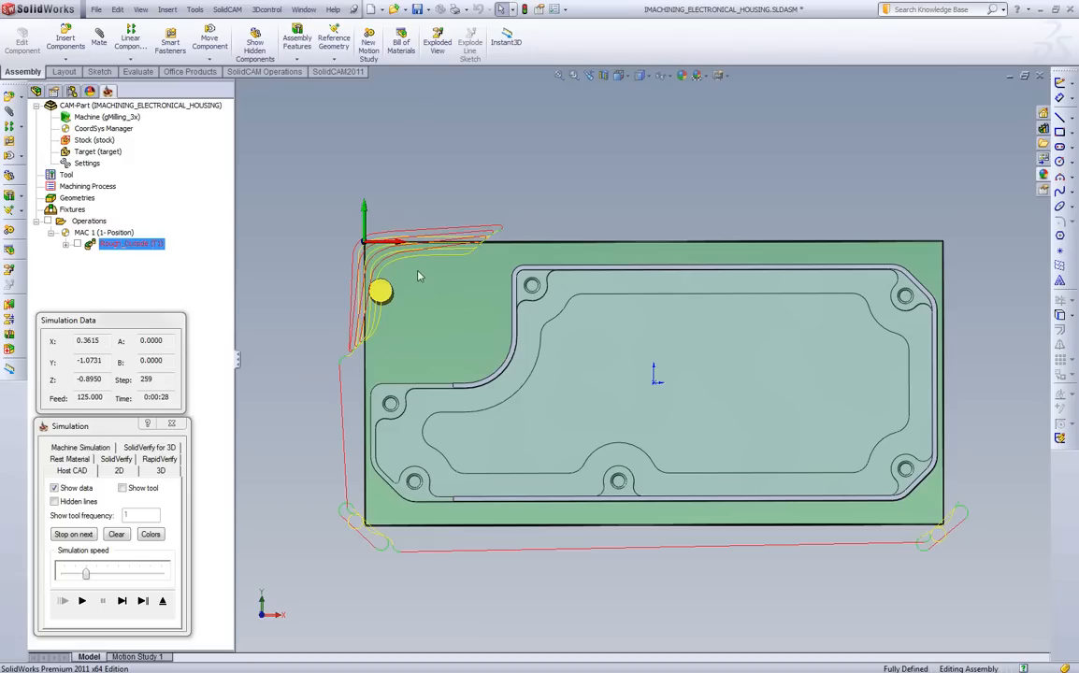
mouse_move(461, 269)
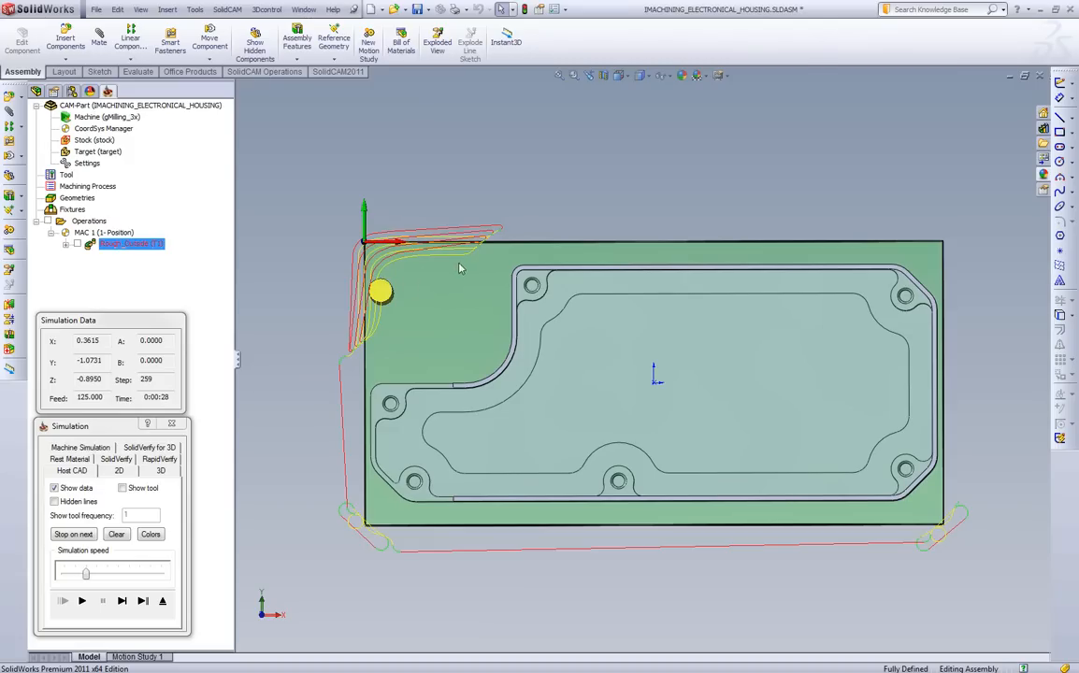
left_click(81, 602)
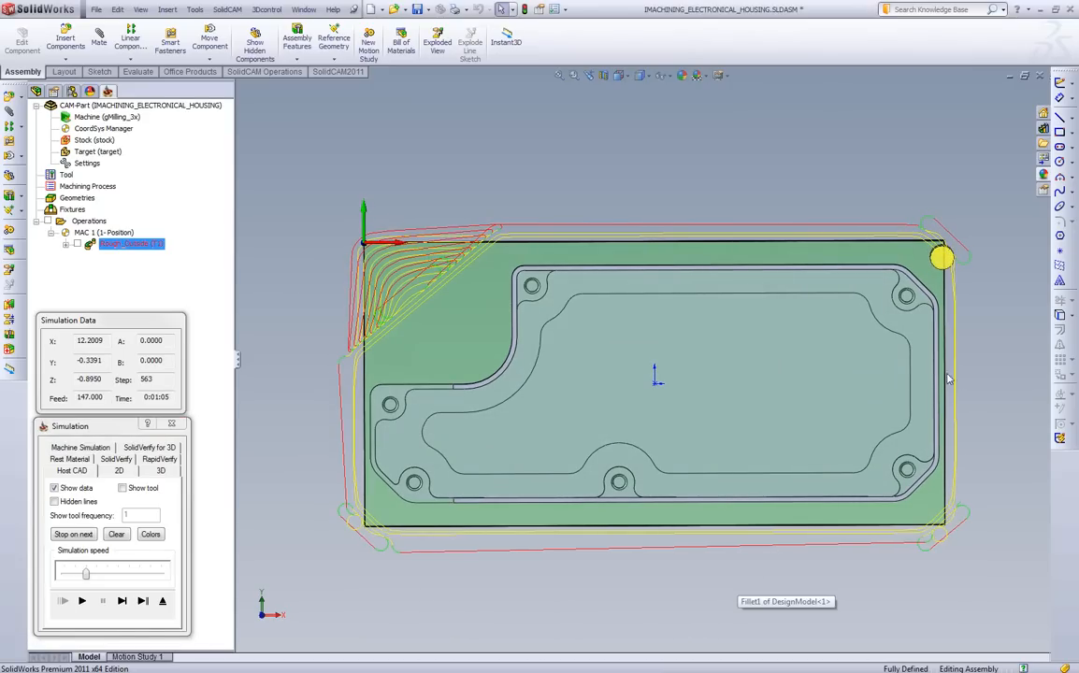
mouse_move(957, 376)
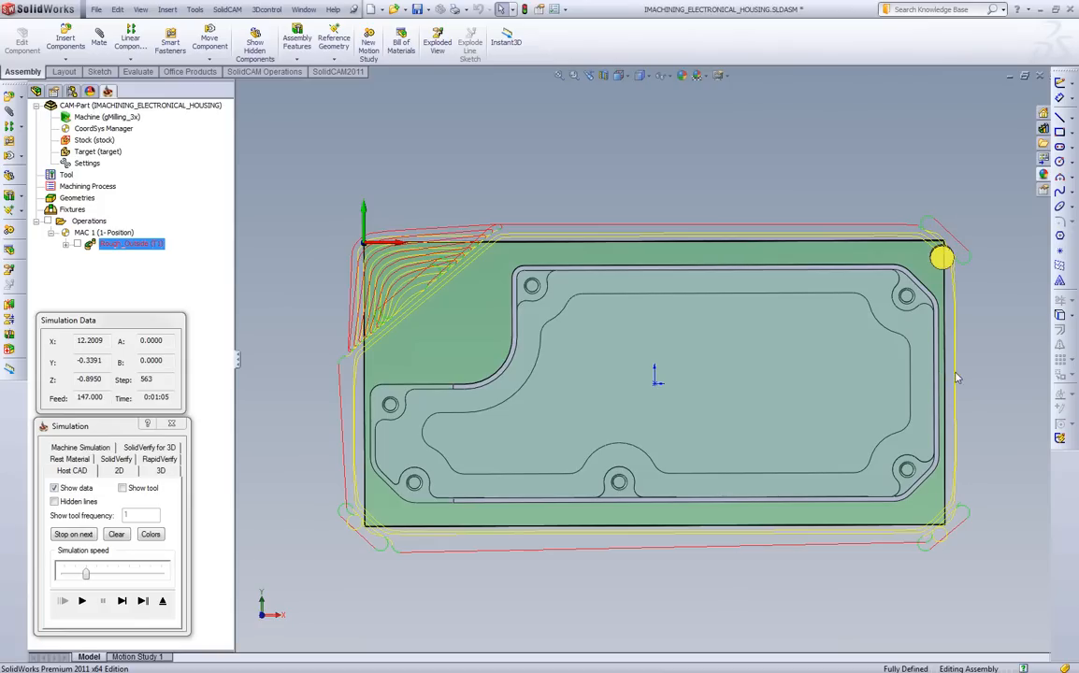
mouse_move(935, 524)
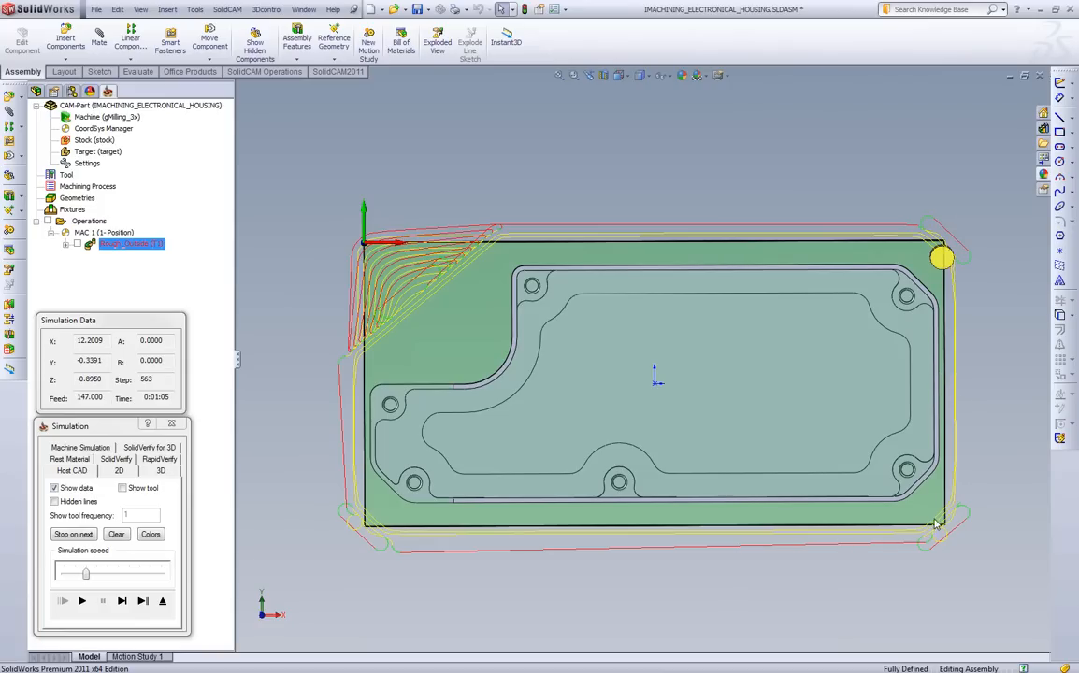
mouse_move(939, 522)
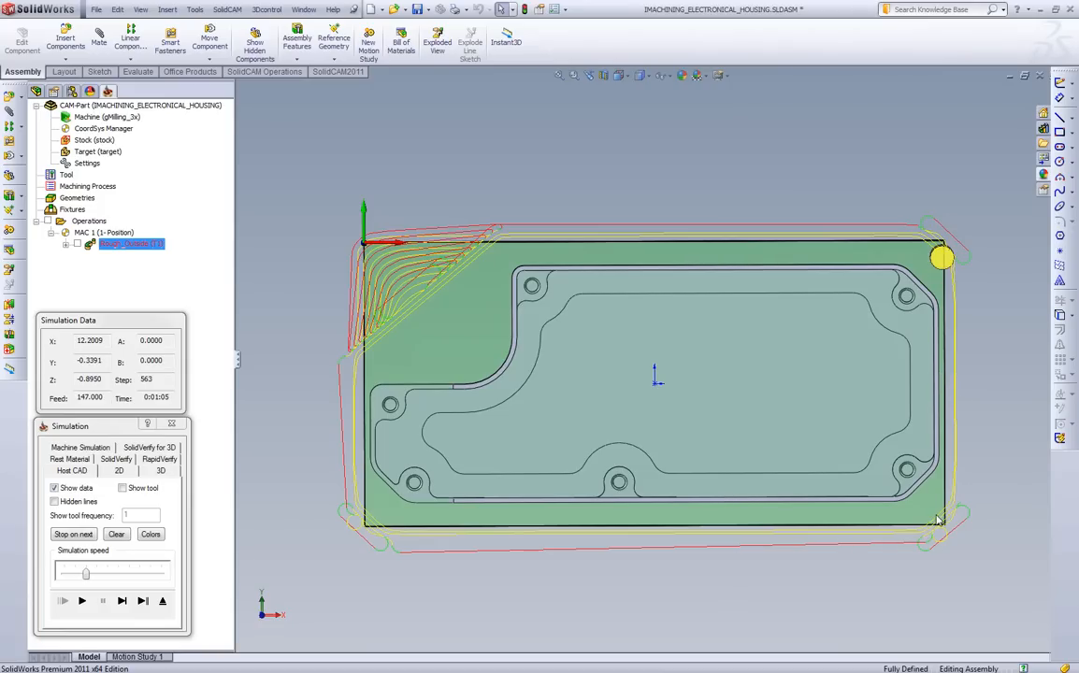
mouse_move(939, 524)
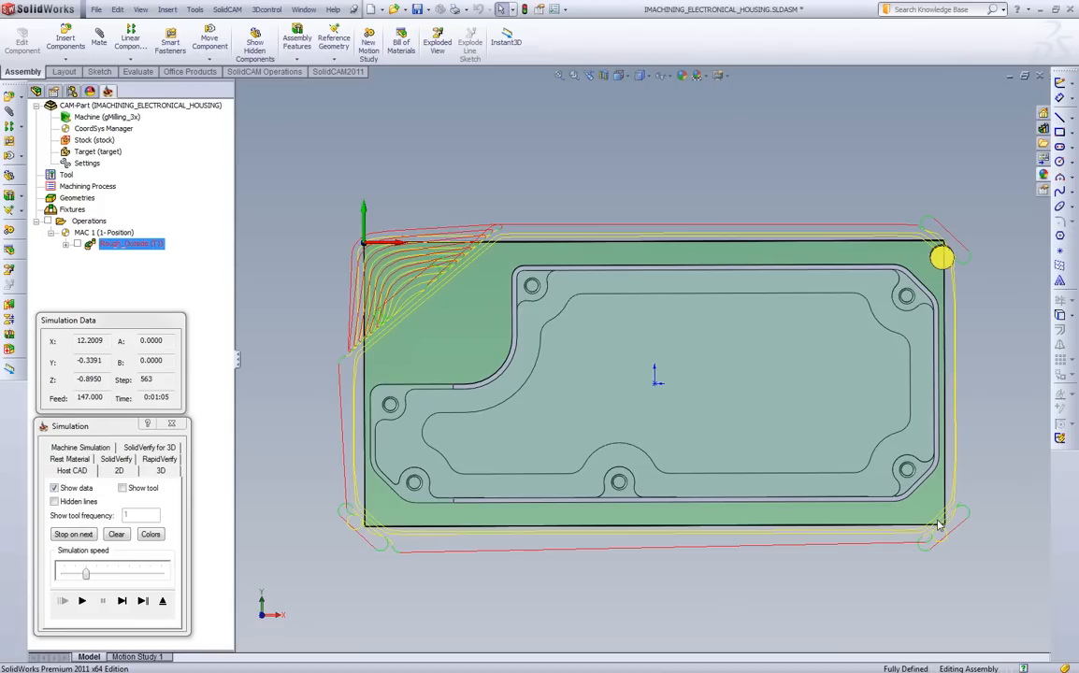
mouse_move(950, 297)
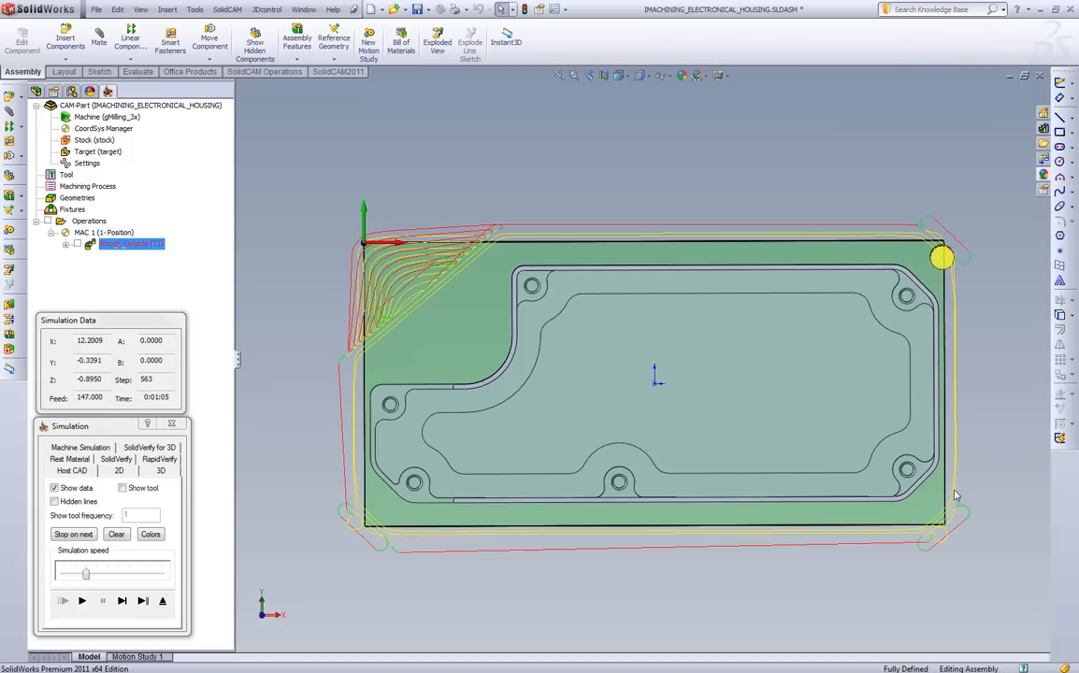
mouse_move(344, 392)
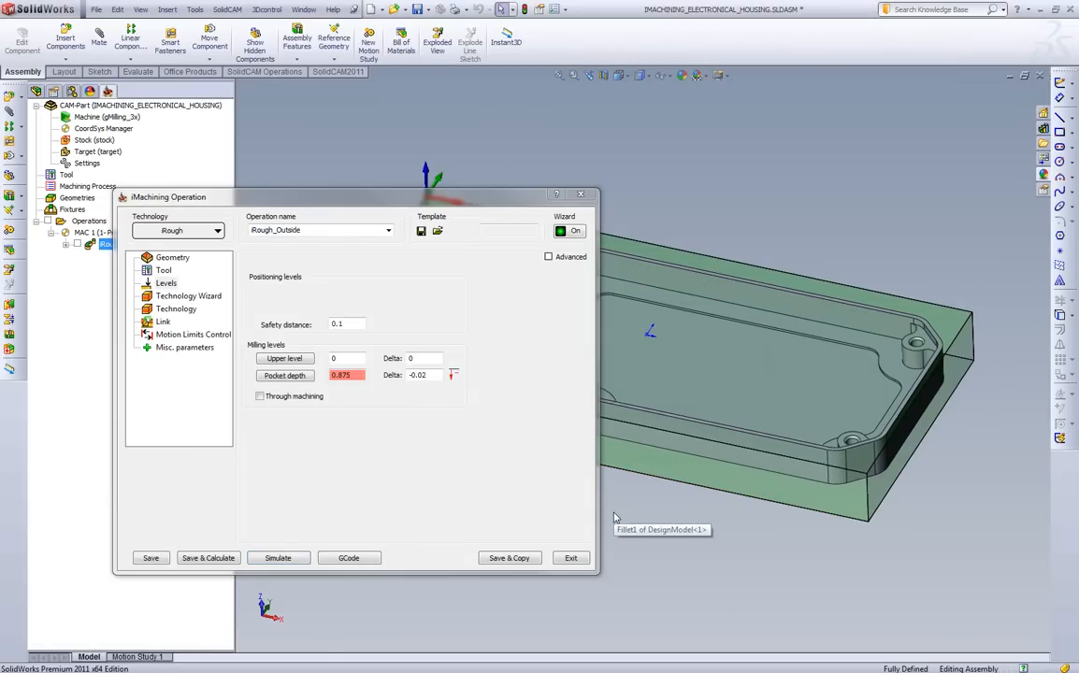
Show the Technology Wizard cutting conditions for Rough_Outside with automatic step down.
left_click(188, 295)
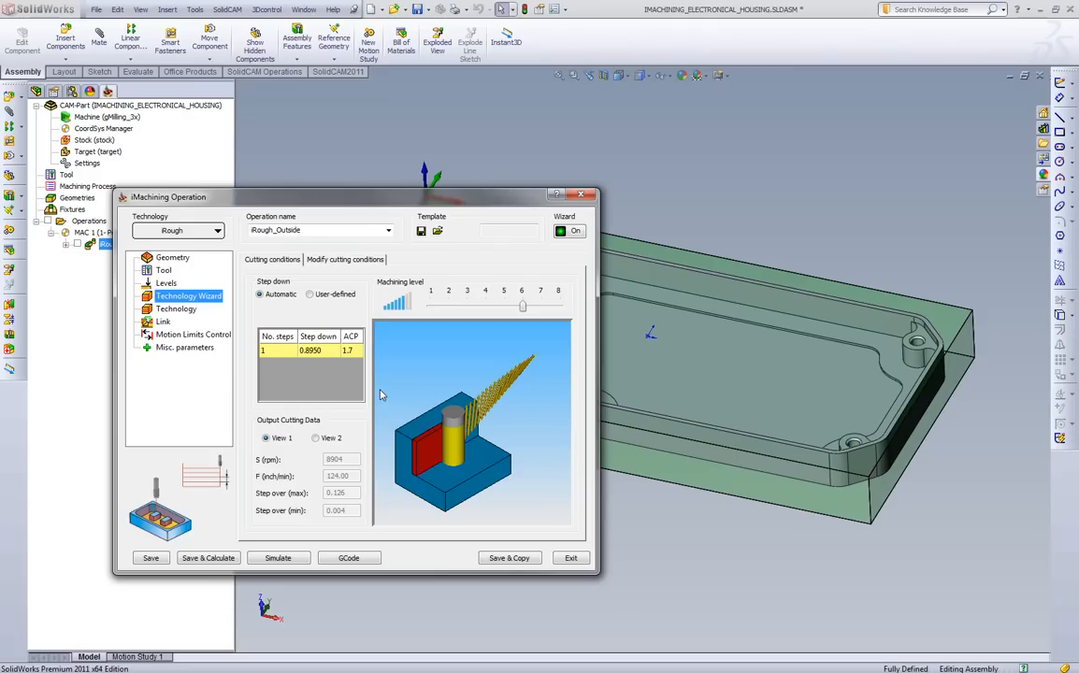
mouse_move(382, 374)
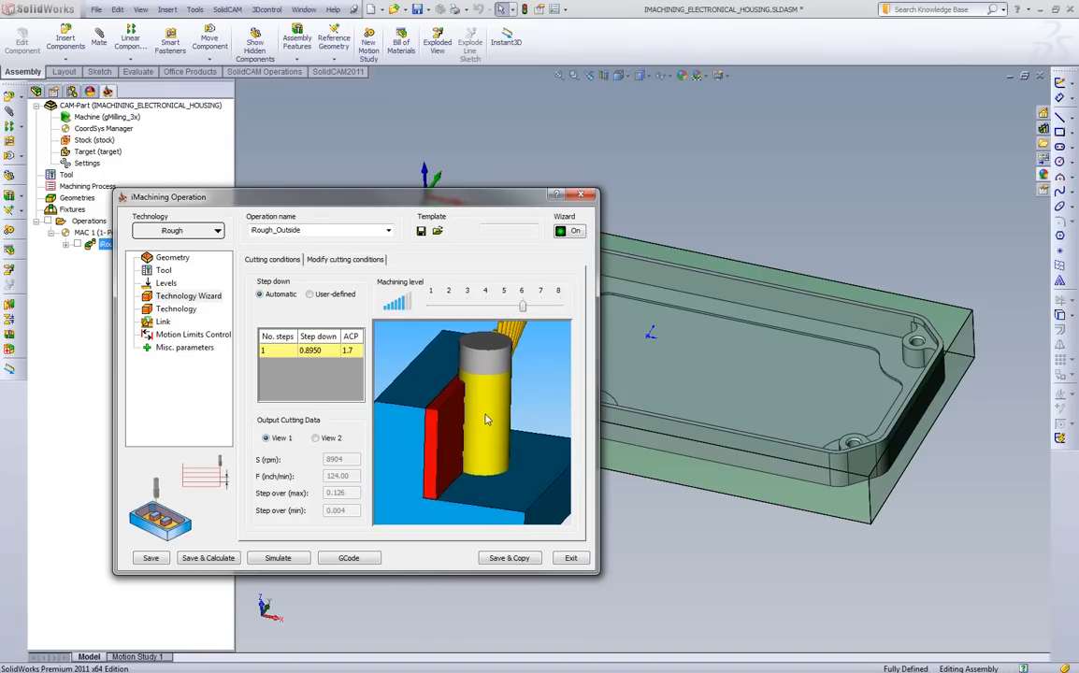
mouse_move(539, 455)
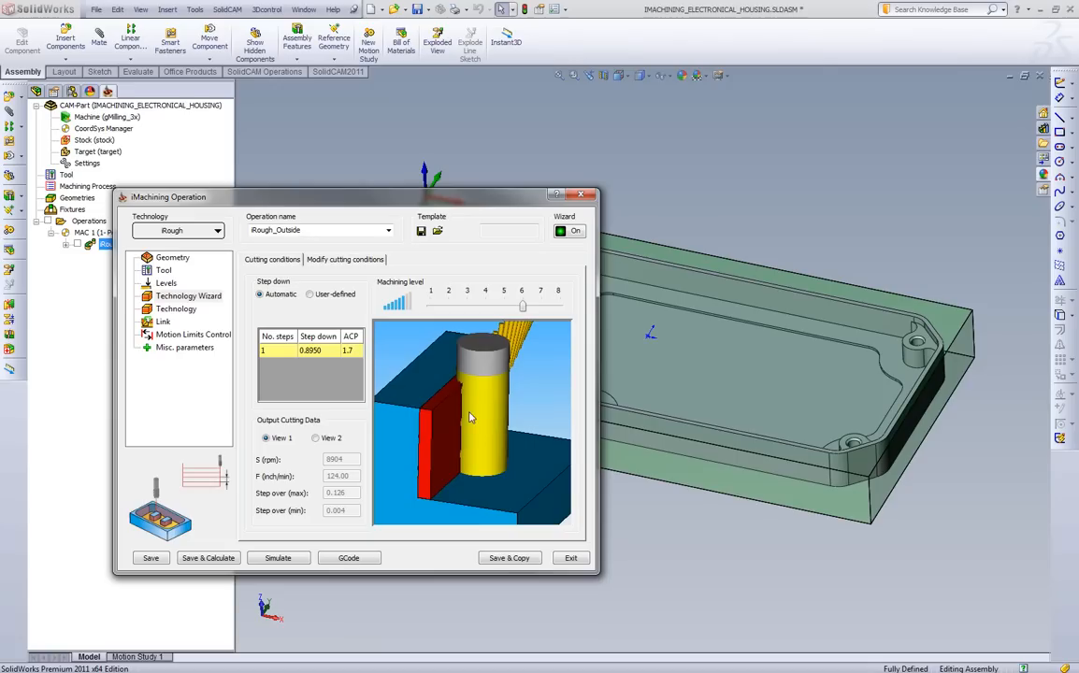
mouse_move(512, 313)
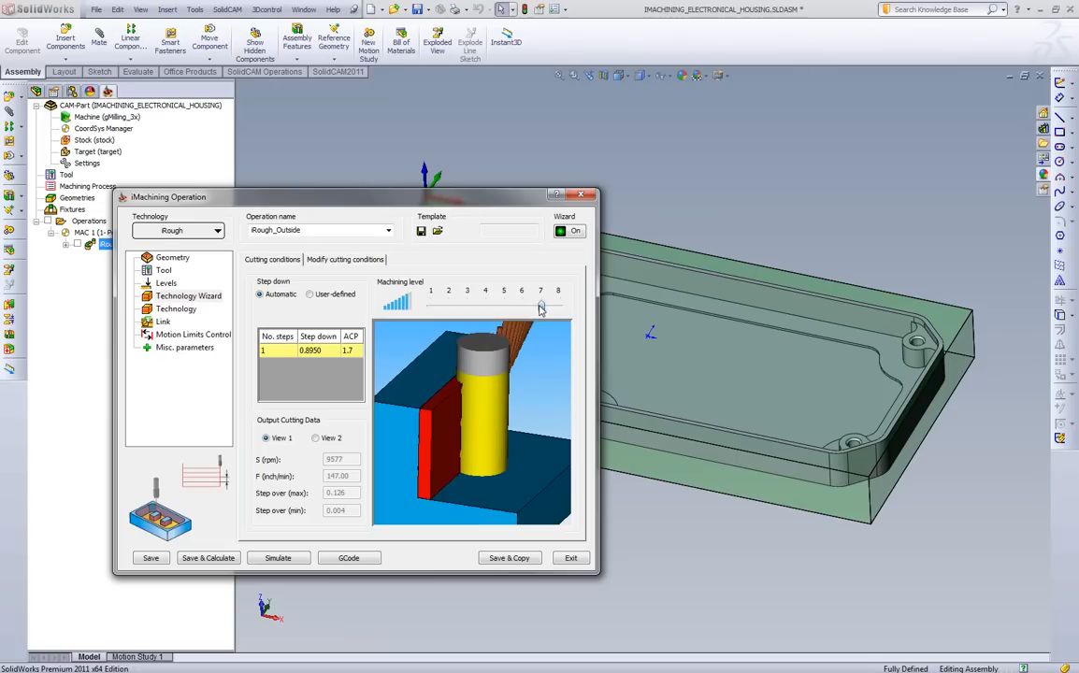
Try machining level 8 then level 1, watching speed and feed in the Output Cutting Data.
left_click(485, 289)
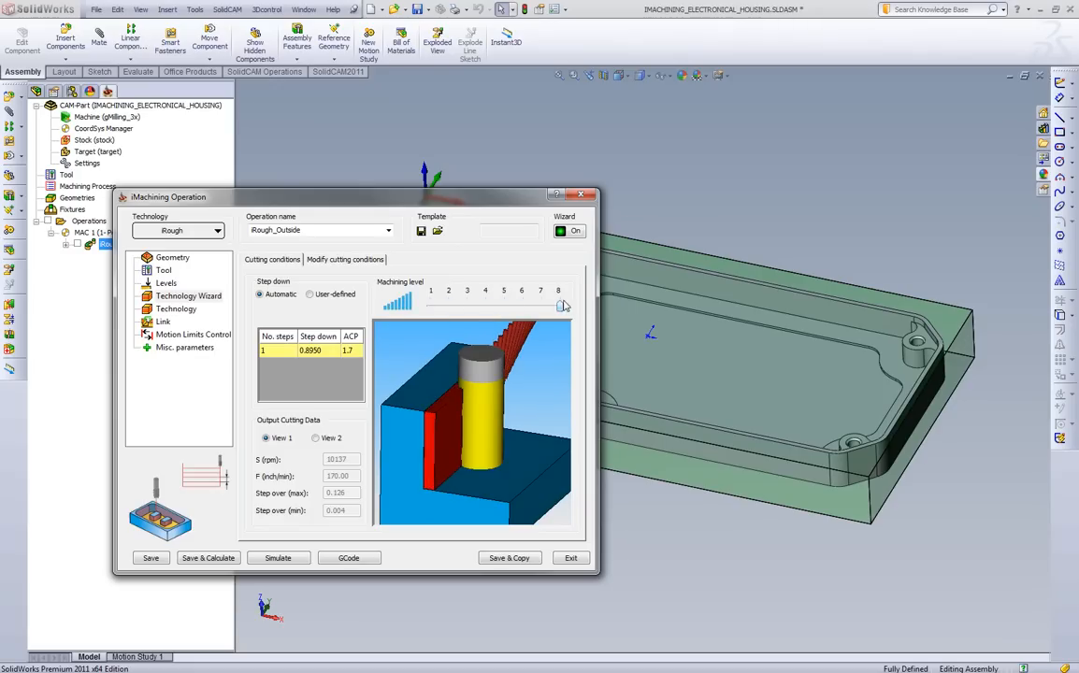
mouse_move(352, 466)
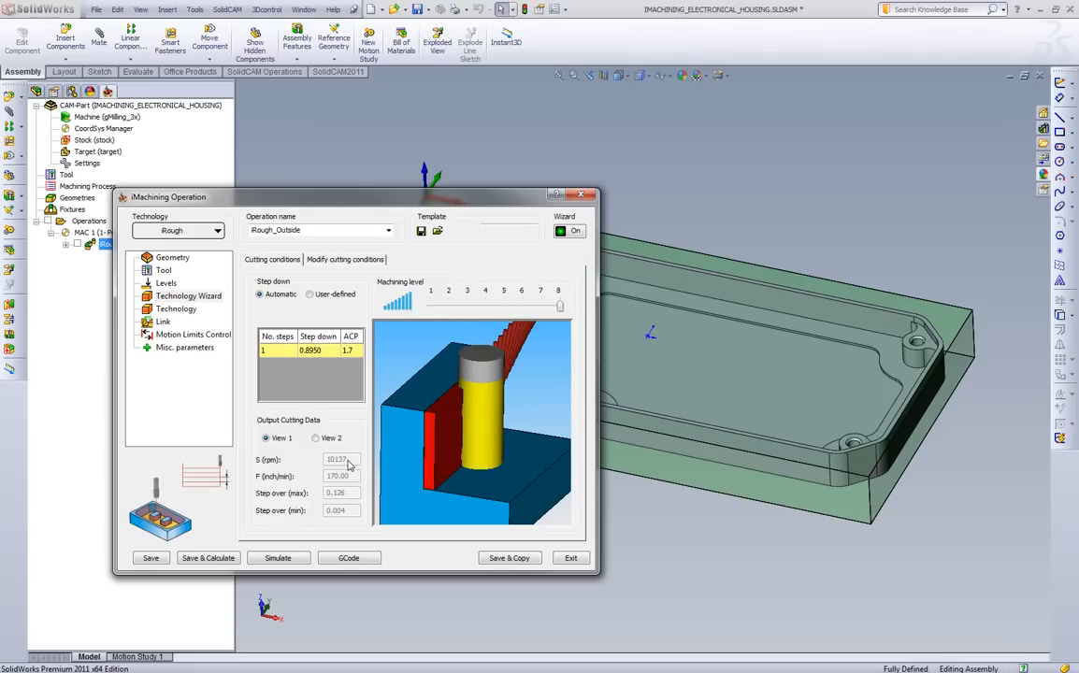
mouse_move(357, 486)
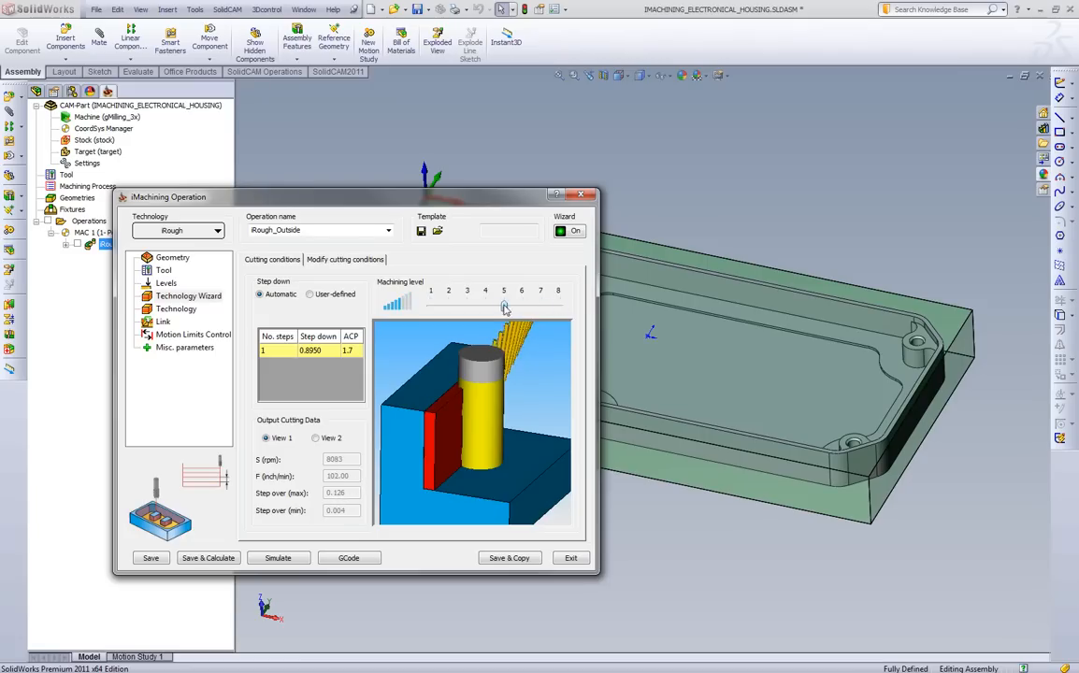
left_click_drag(503, 307, 429, 306)
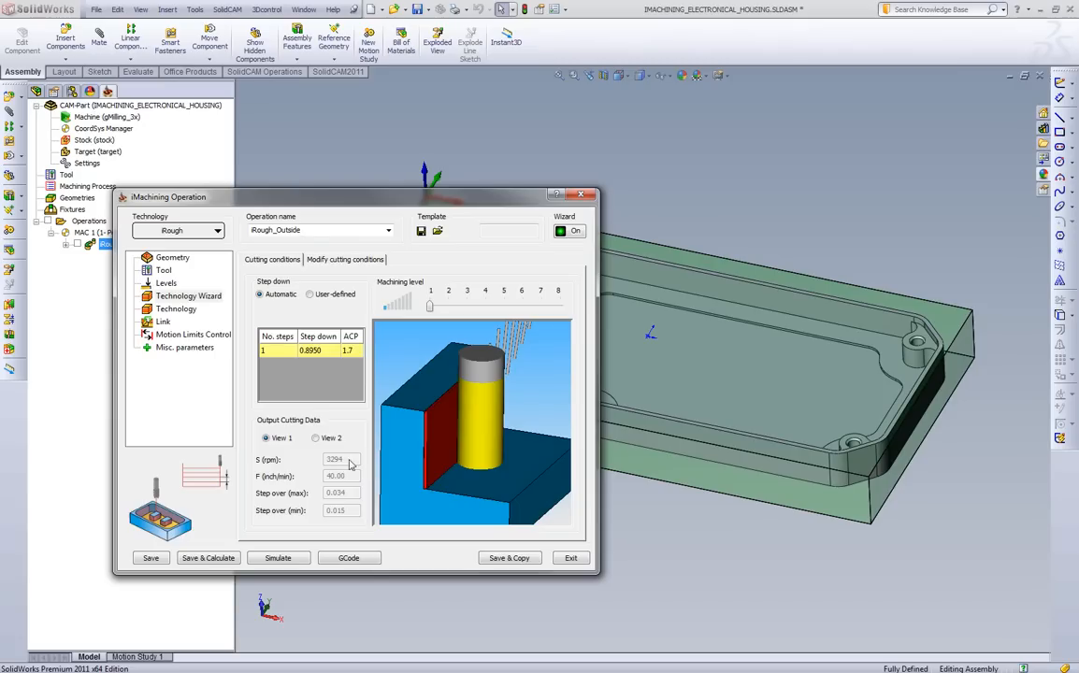
mouse_move(354, 501)
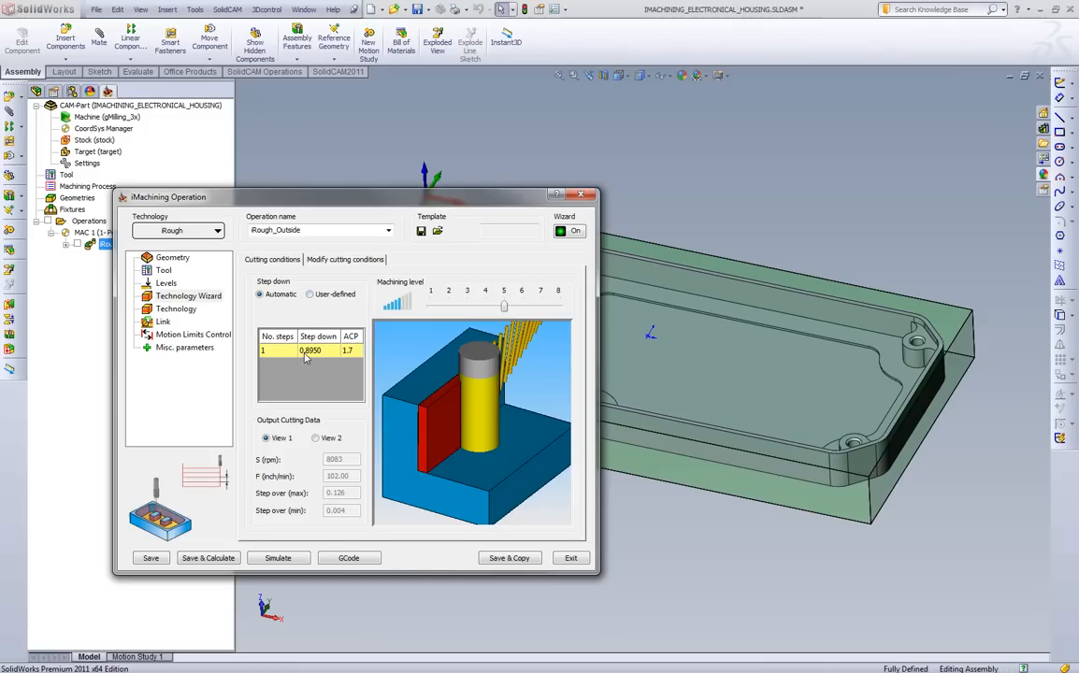
Make the step down user-defined with 2 steps of 0.4475 each.
left_click(311, 293)
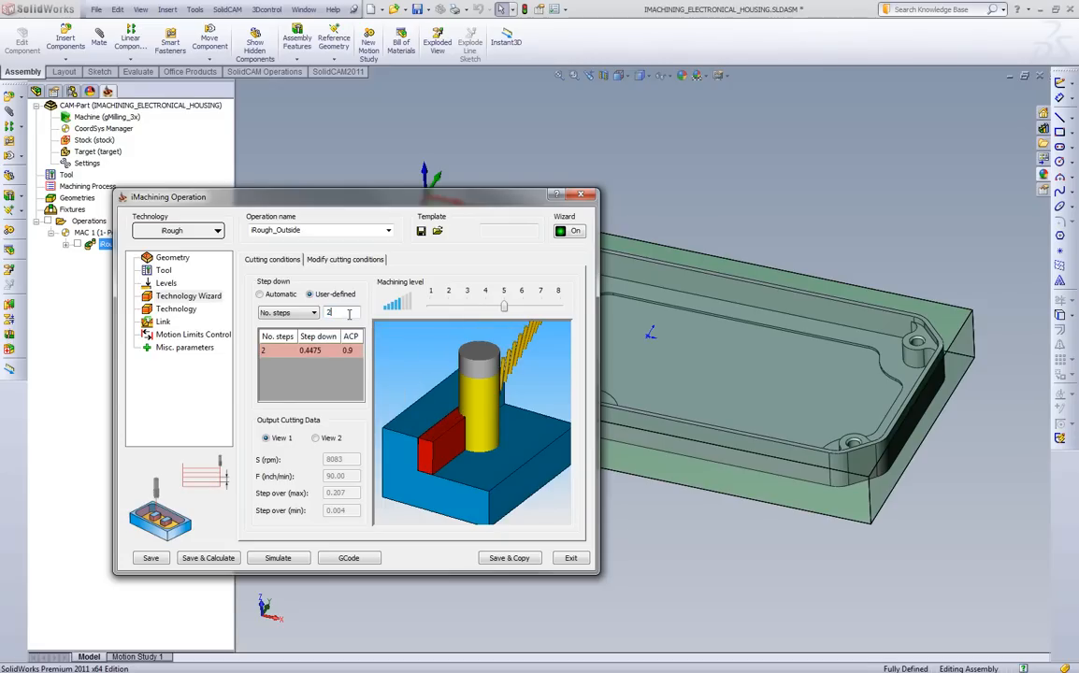
mouse_move(335, 501)
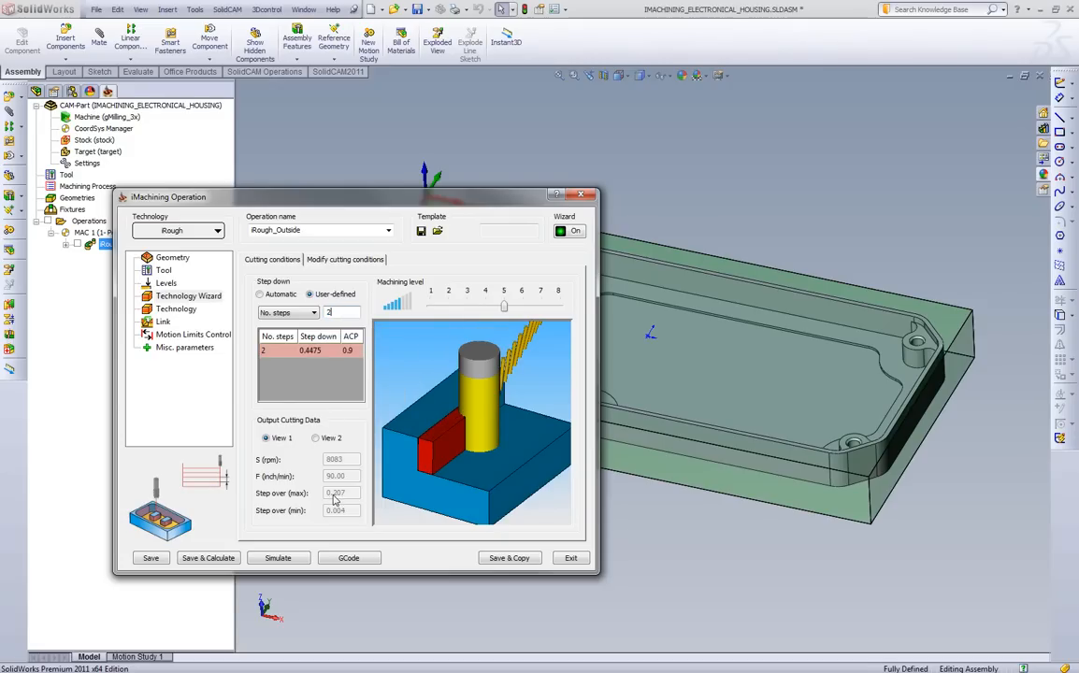
mouse_move(346, 501)
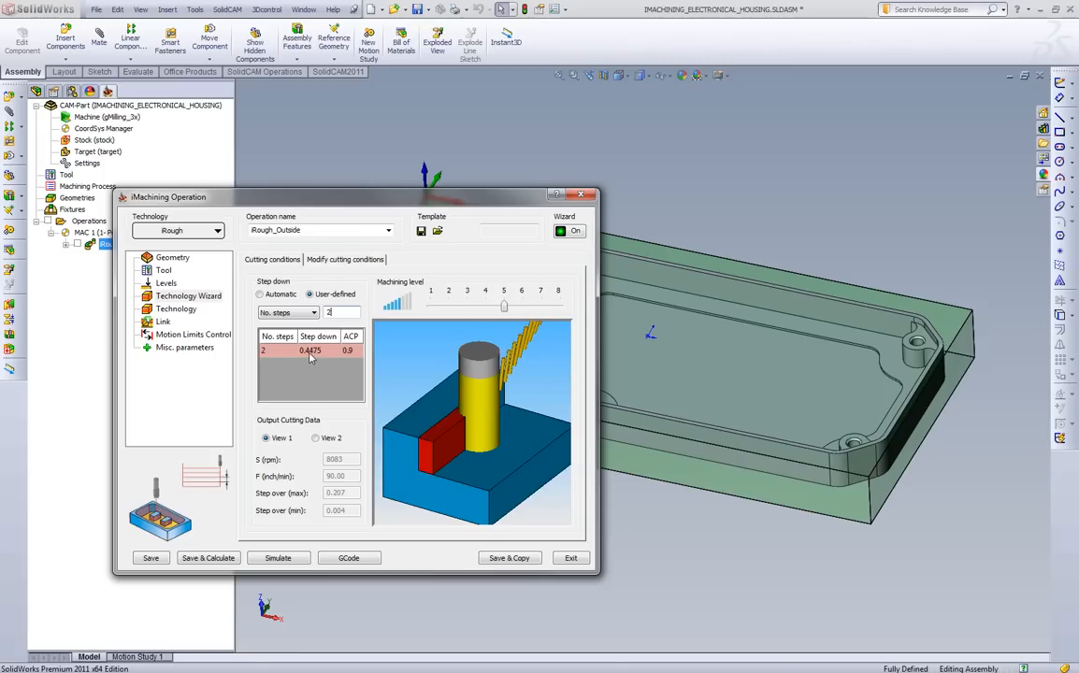
mouse_move(408, 391)
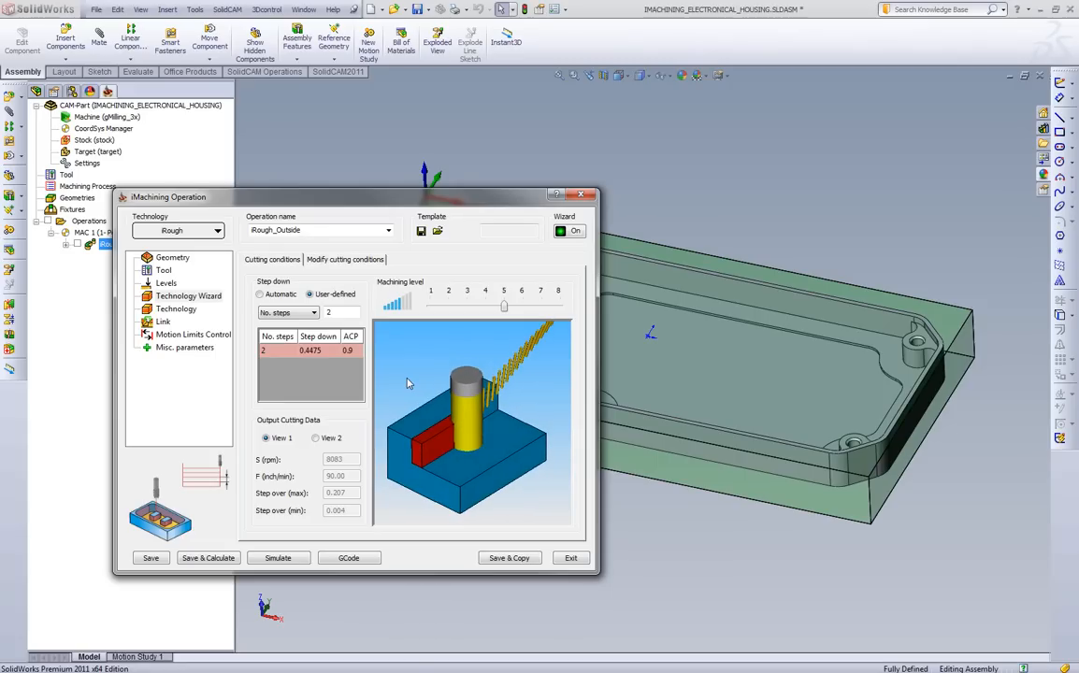
mouse_move(419, 396)
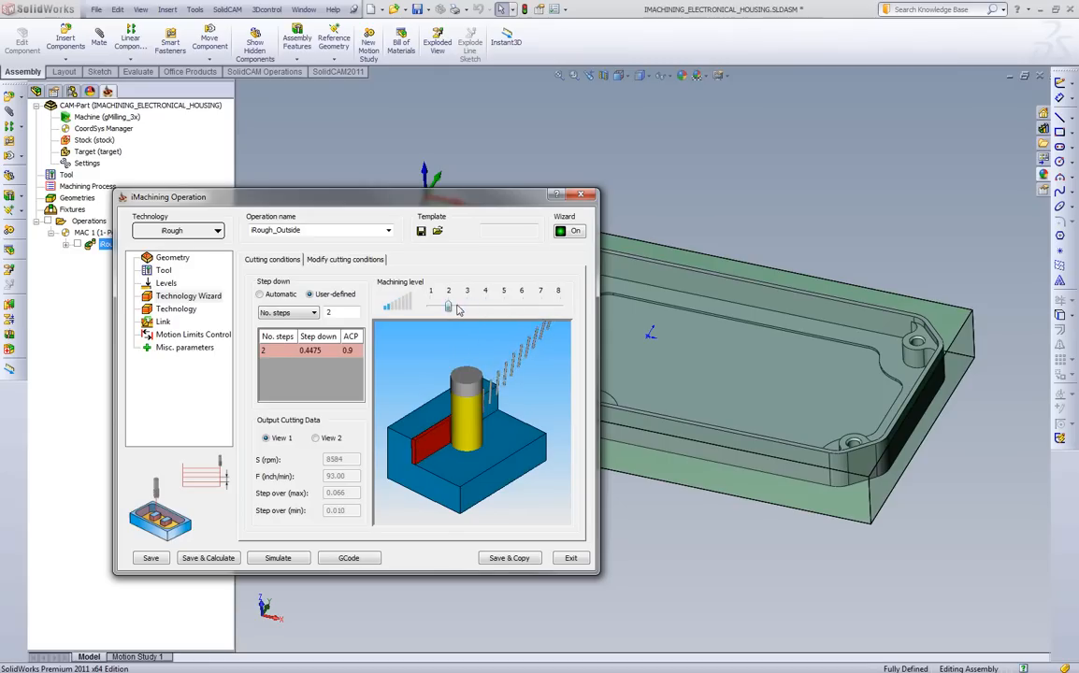
Sweep the machining level through 8, 1 and 2, then leave it at 4.
left_click_drag(449, 307, 559, 307)
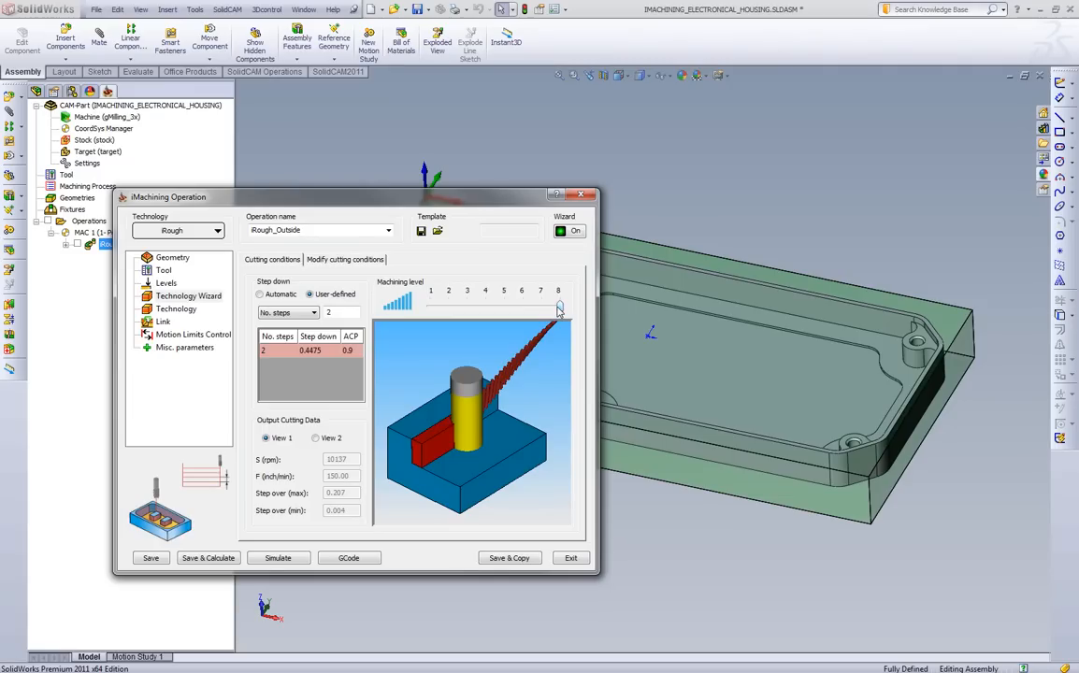
mouse_move(561, 311)
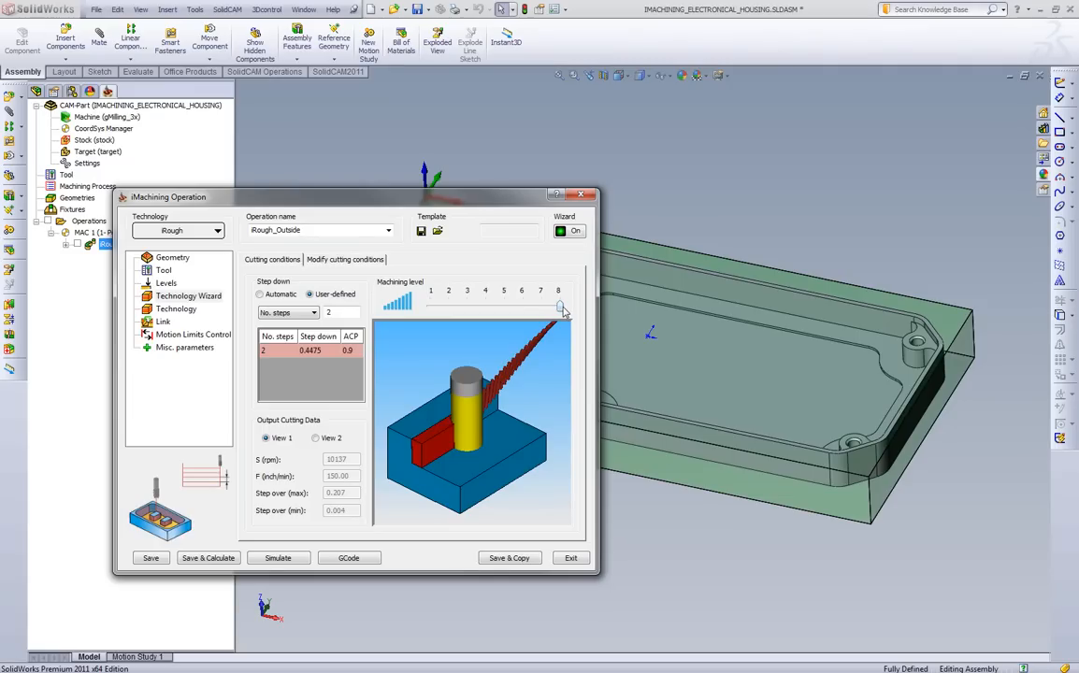
mouse_move(561, 311)
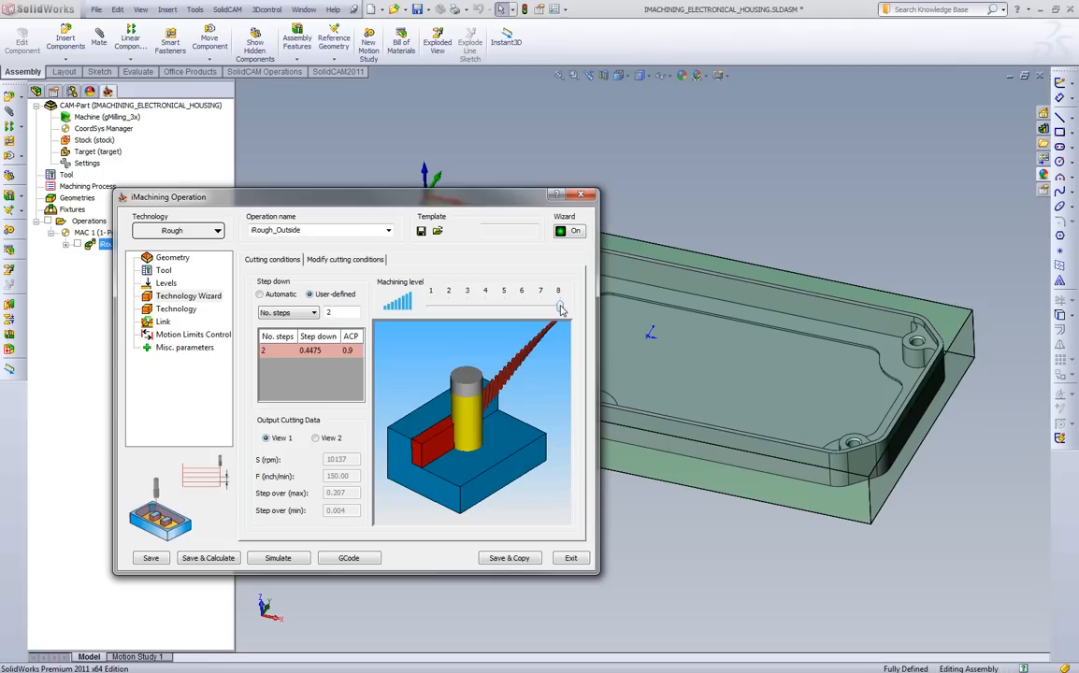
left_click_drag(561, 307, 447, 307)
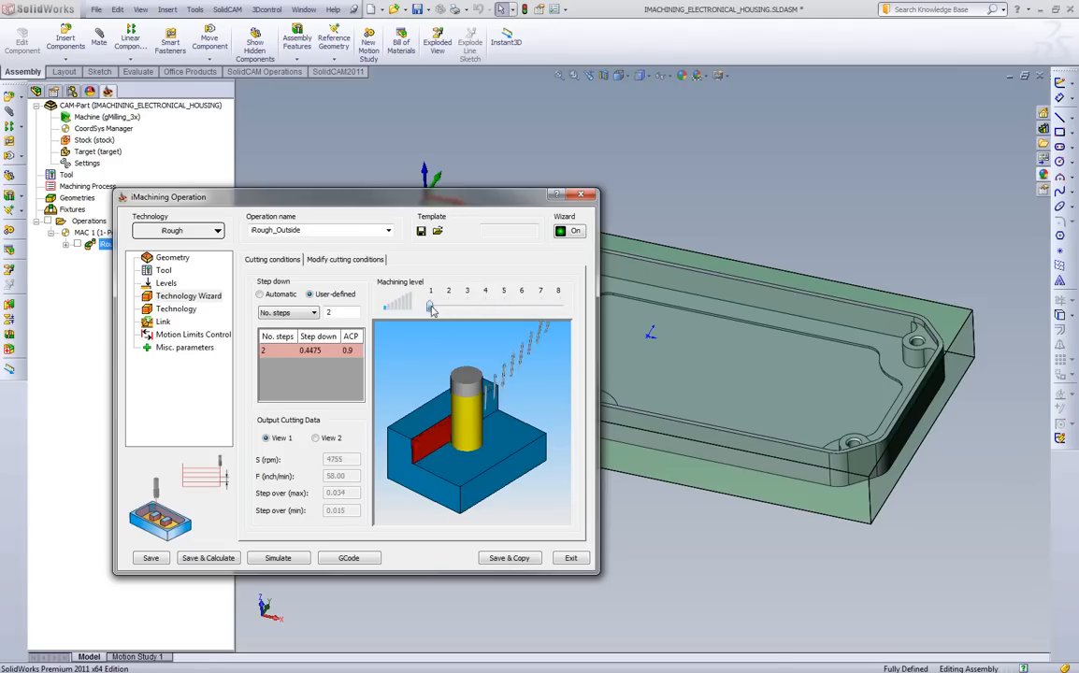
left_click_drag(430, 306, 447, 307)
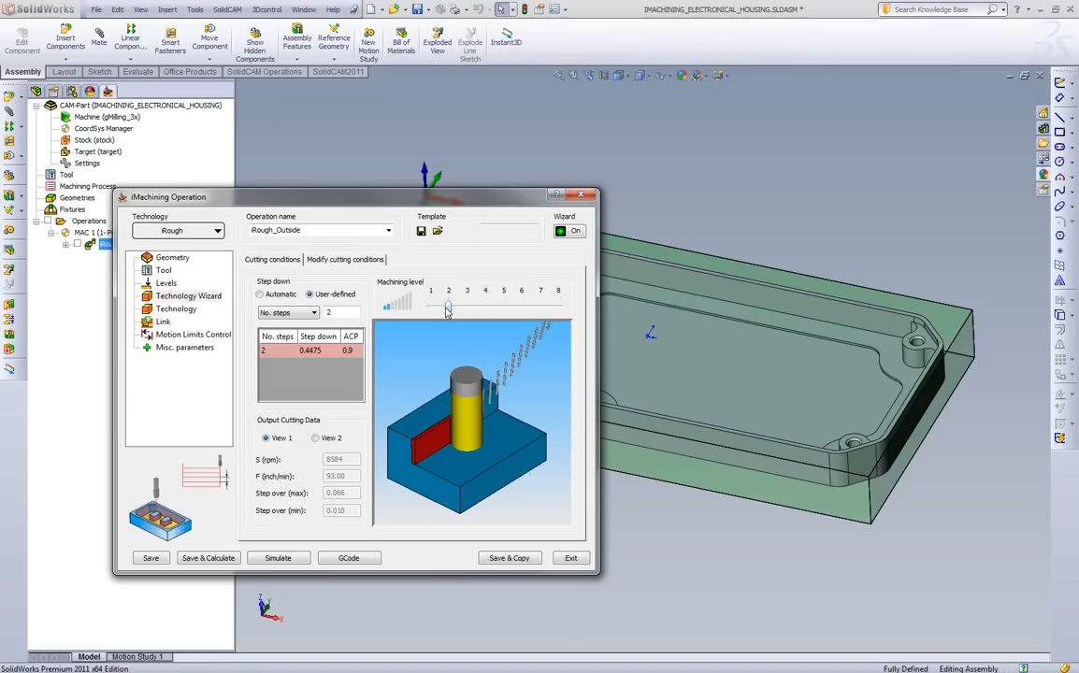
mouse_move(453, 311)
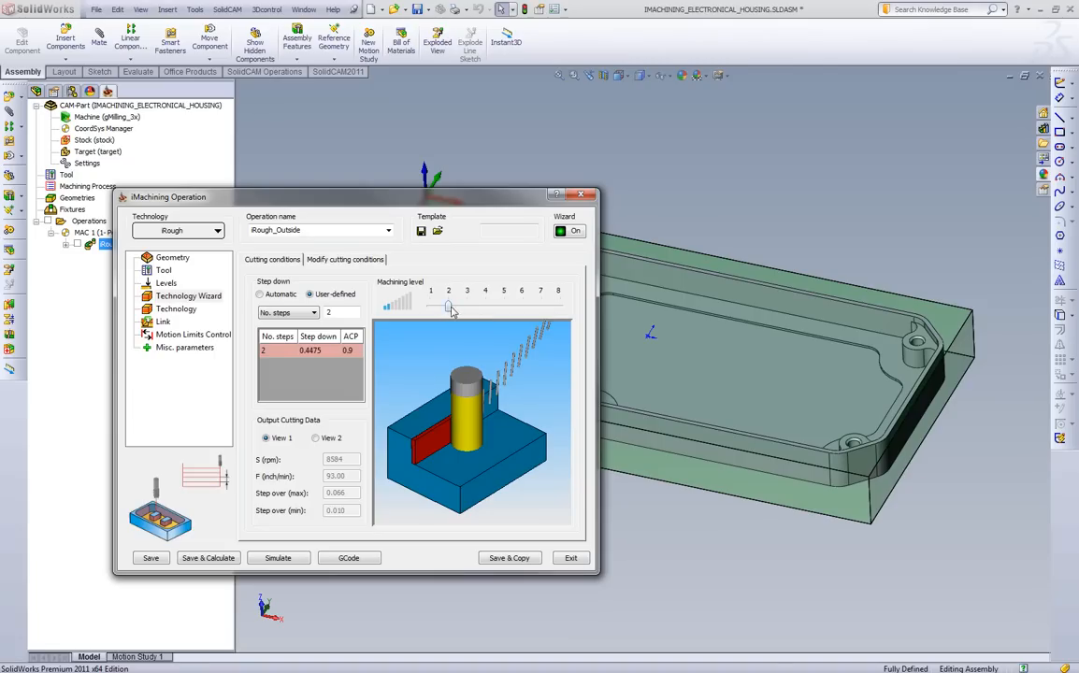
left_click_drag(449, 307, 485, 306)
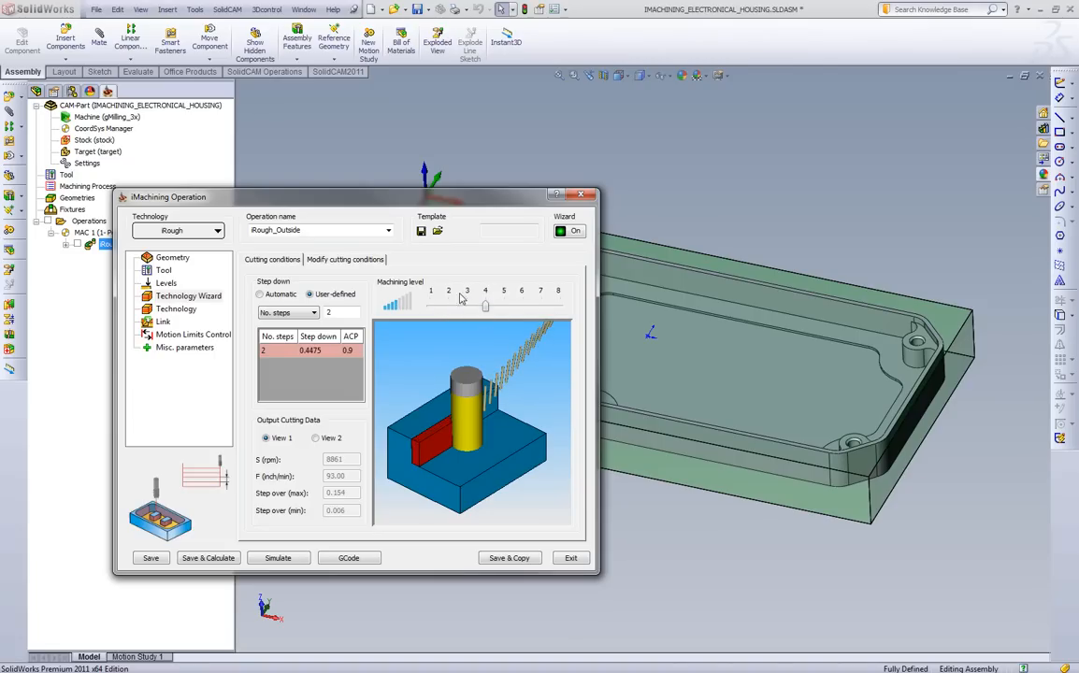
mouse_move(470, 307)
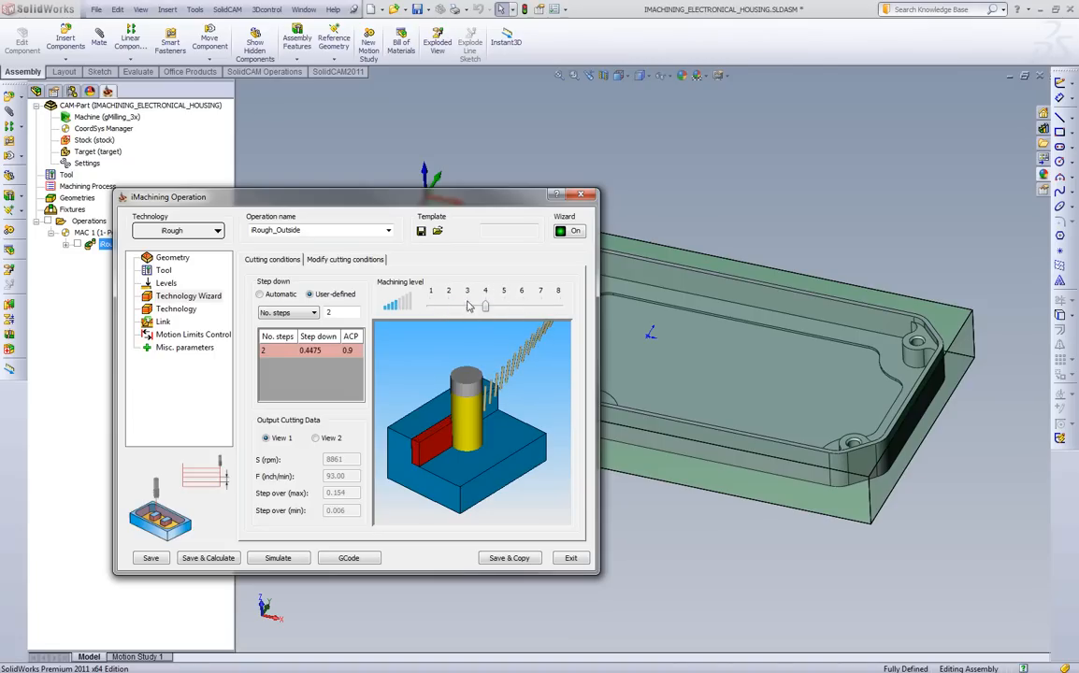
mouse_move(497, 277)
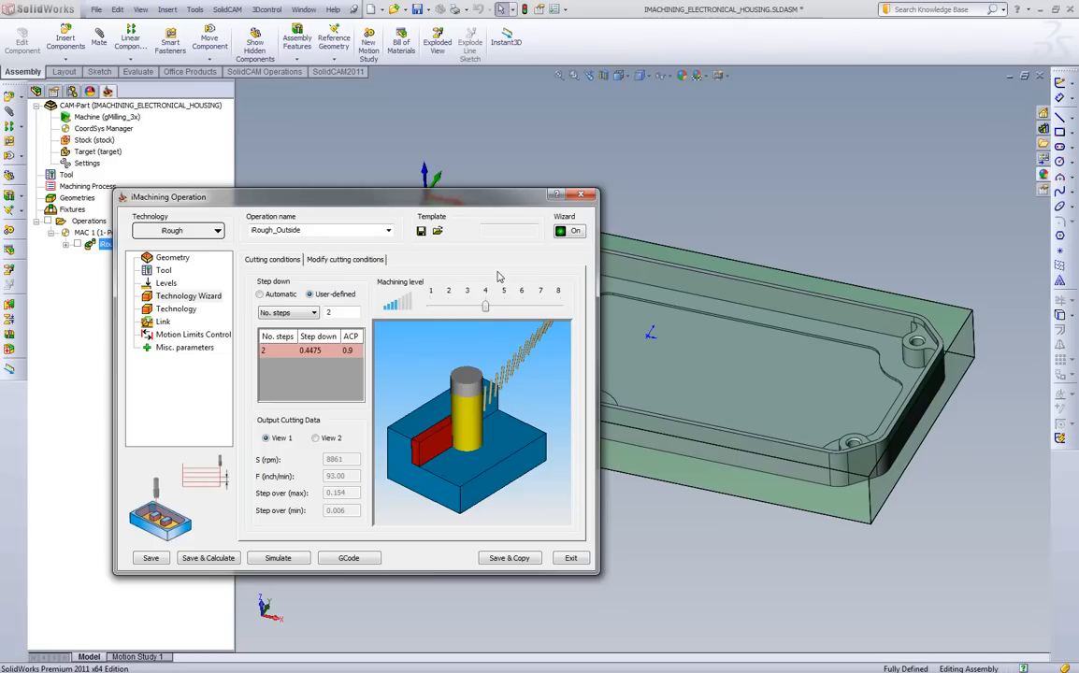